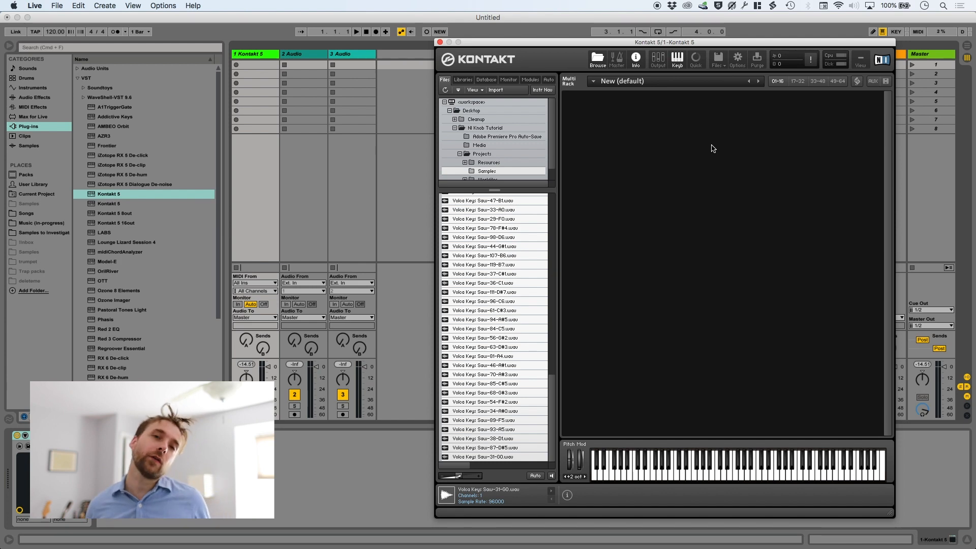
mouse_move(572, 79)
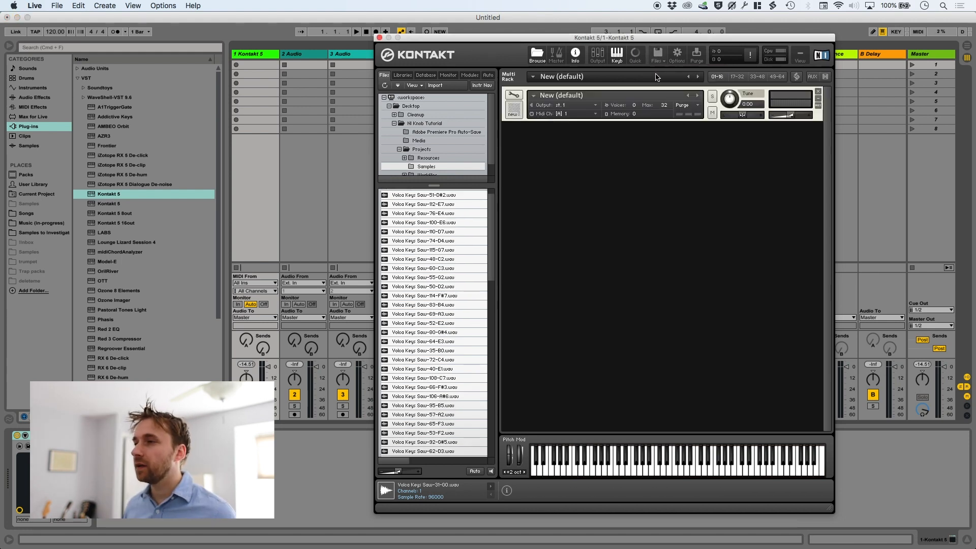
- In the Mapping Editor, run Auto map setup so each zone's root key comes from the file-name note number
scroll(down, 3)
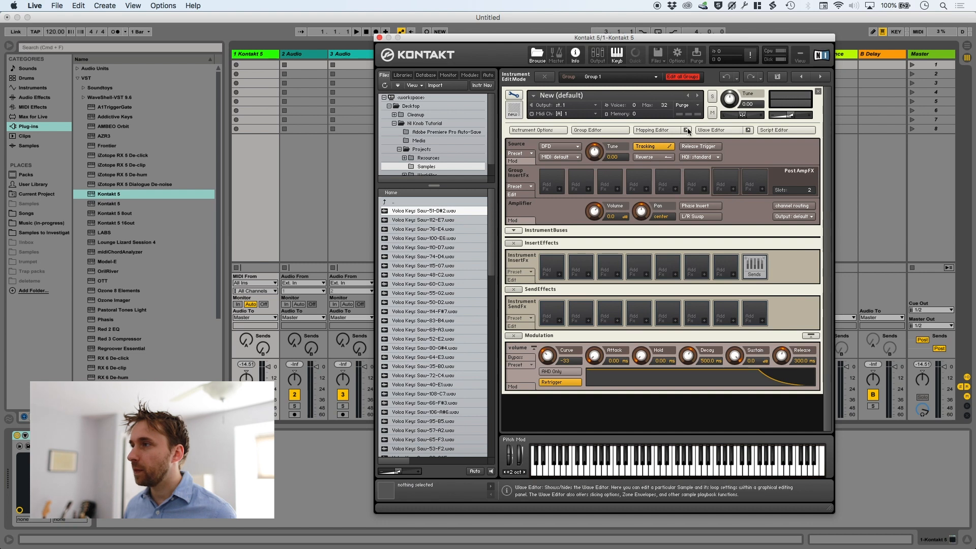
click(651, 129)
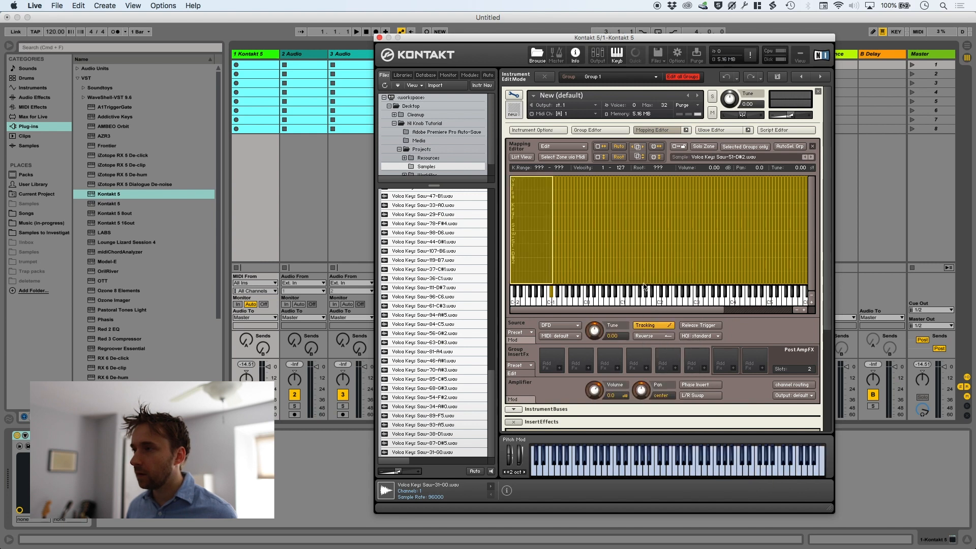
right_click(660, 287)
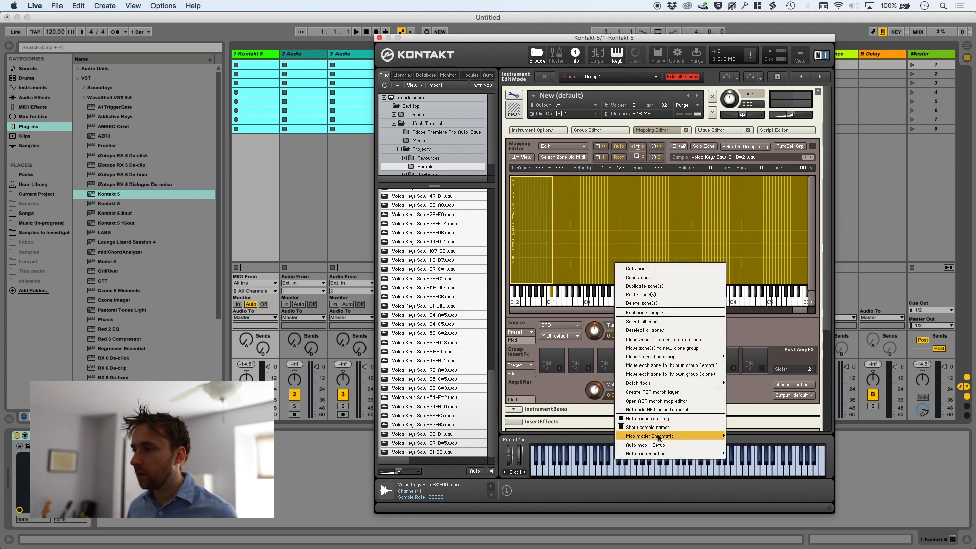
click(647, 444)
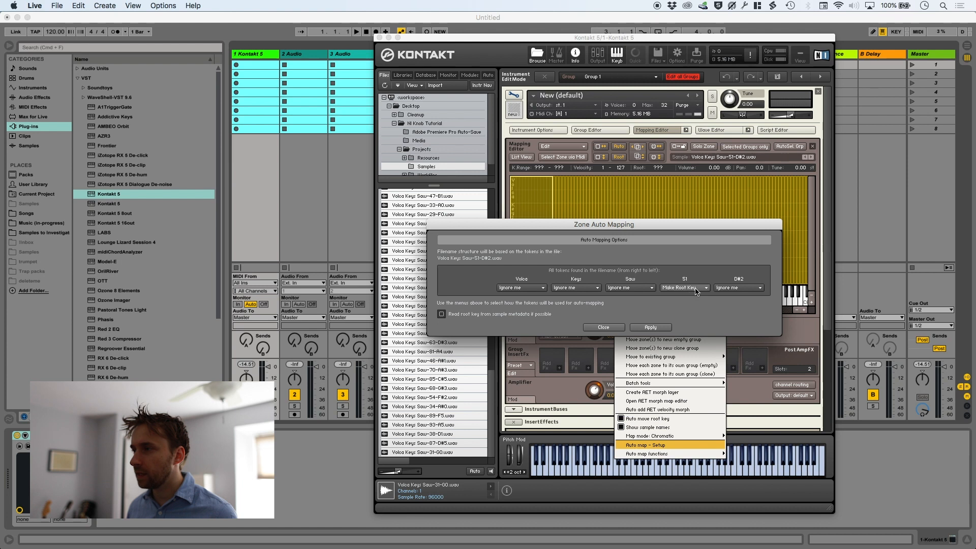
click(650, 326)
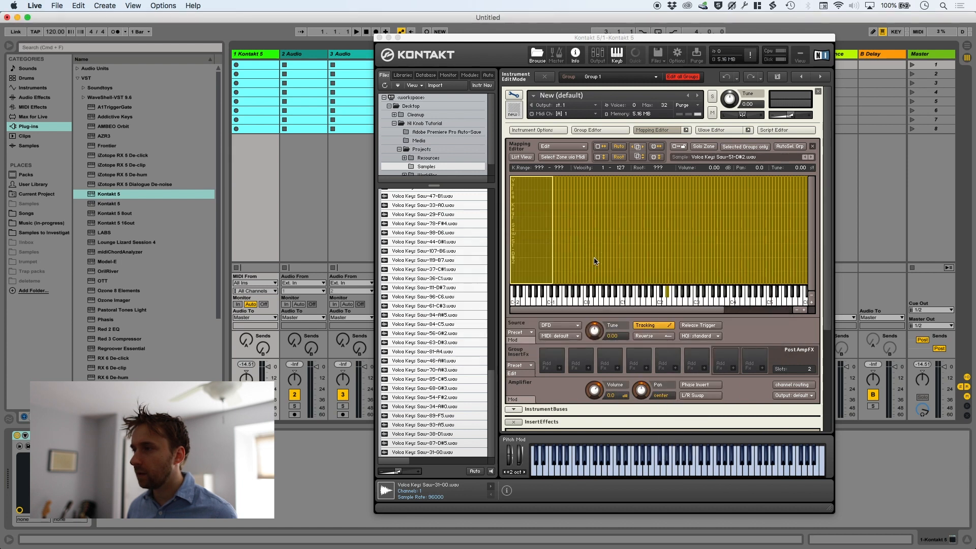
right_click(595, 262)
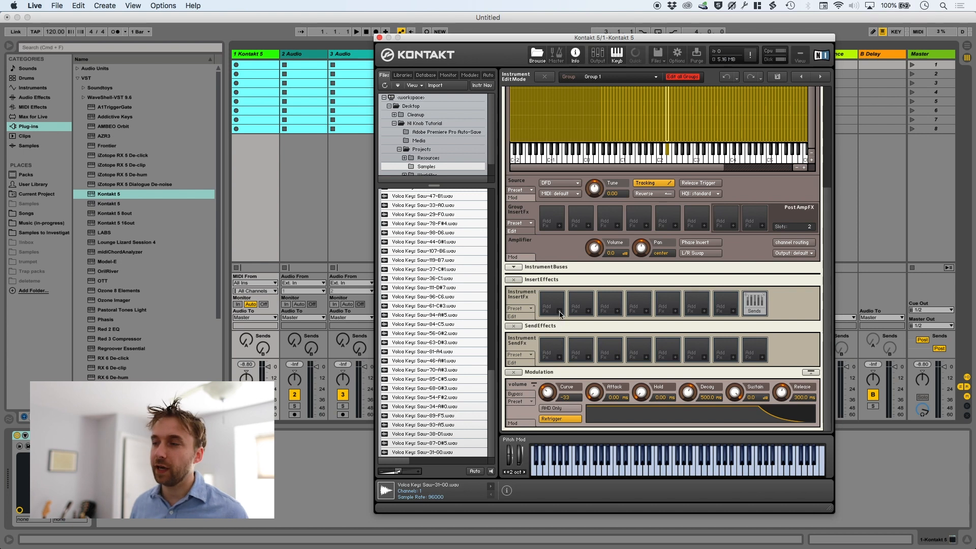
- Load Filters > LowPass > Ladder LP4 into the first instrument insert effect slot
click(550, 304)
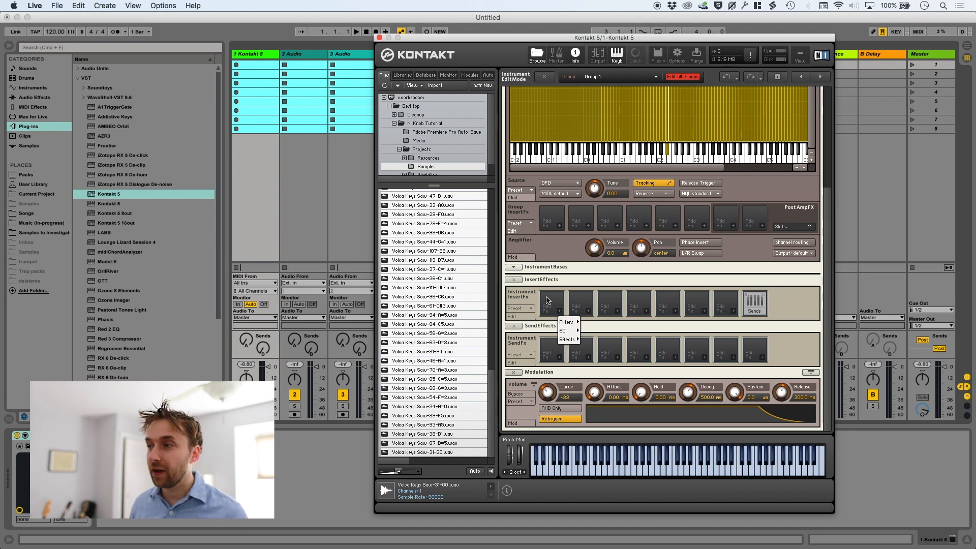
click(567, 322)
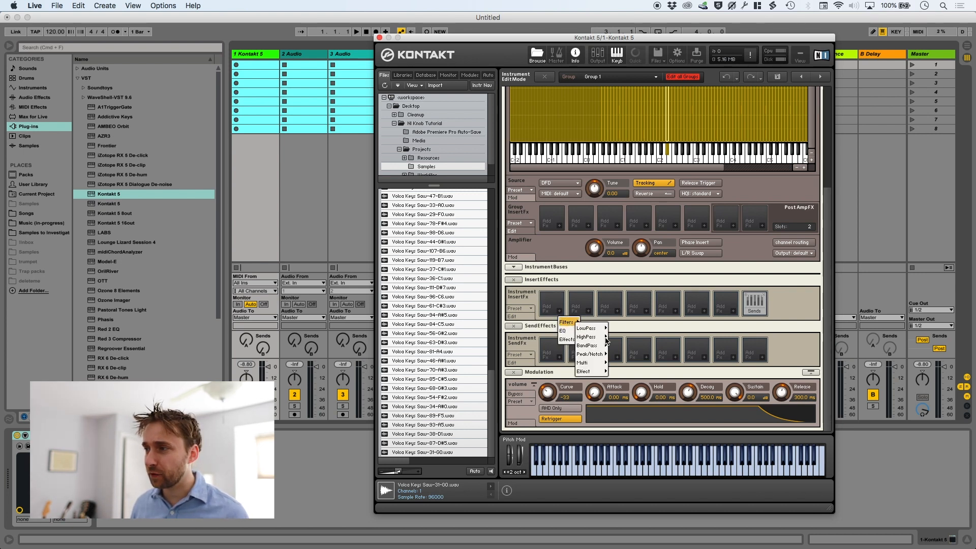
click(584, 329)
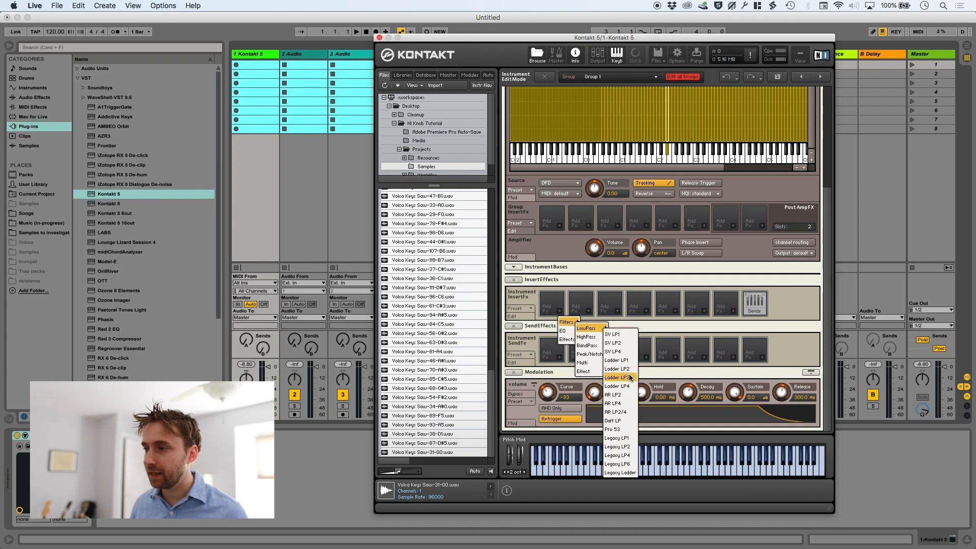
click(617, 385)
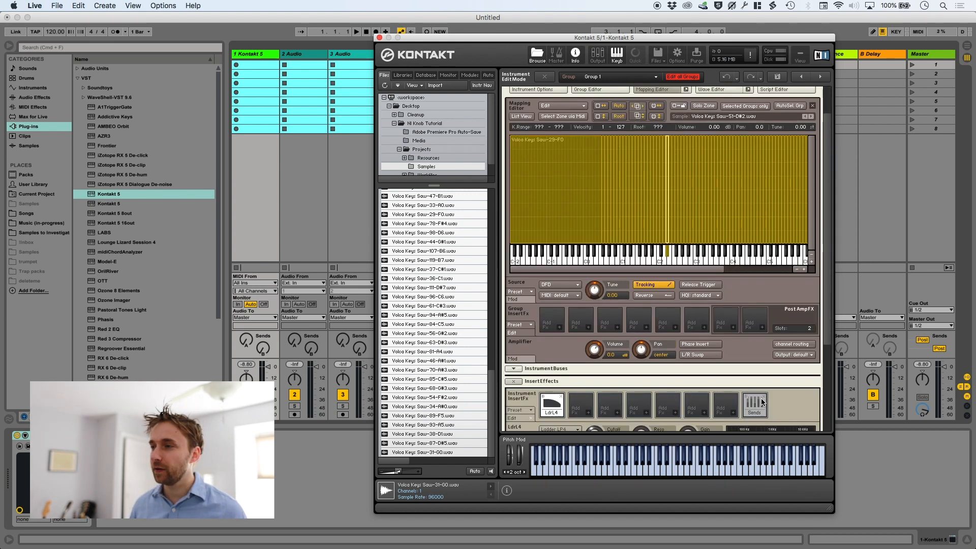
- Hide the browser panel so only the instrument editor with mapped zones shows
click(550, 351)
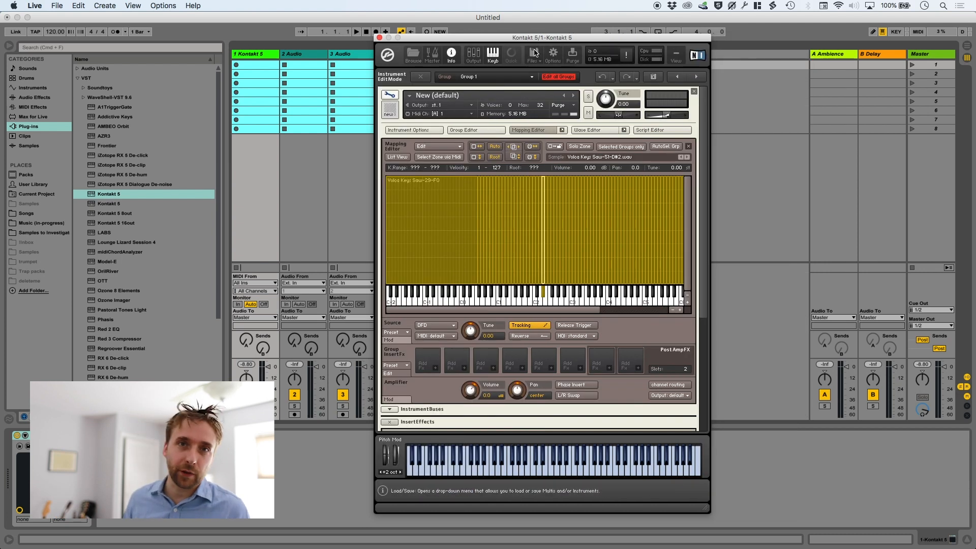
mouse_move(597, 141)
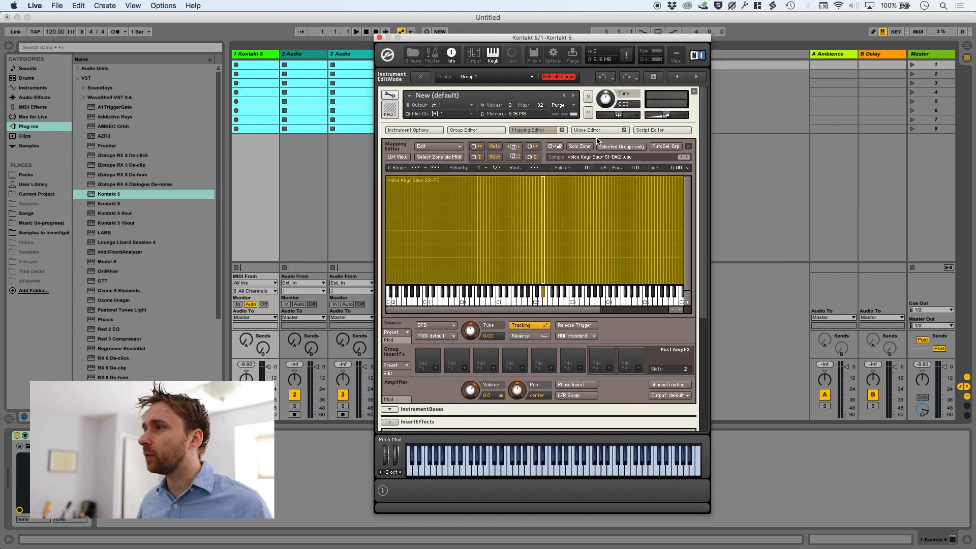
- Show the instrument's Script Editor for the first empty script slot
click(654, 129)
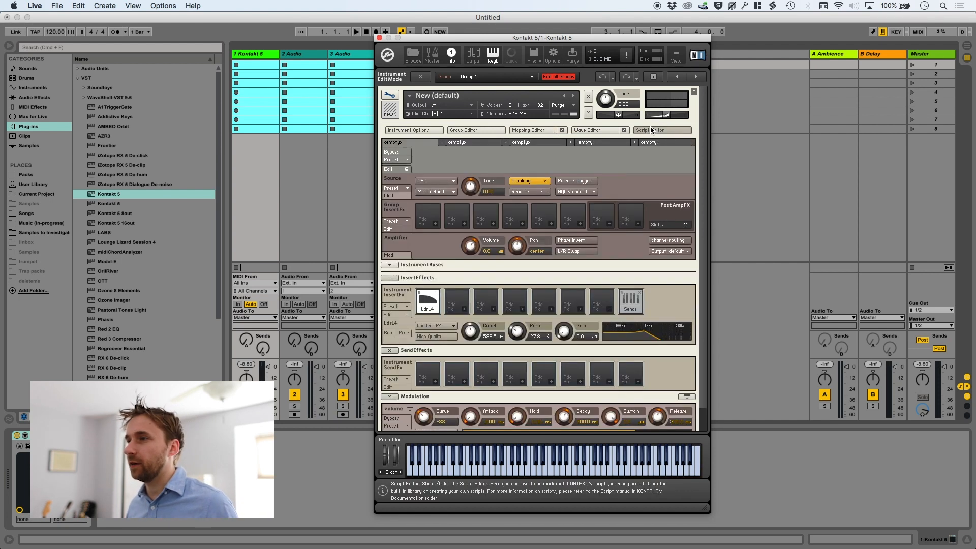
mouse_move(600, 171)
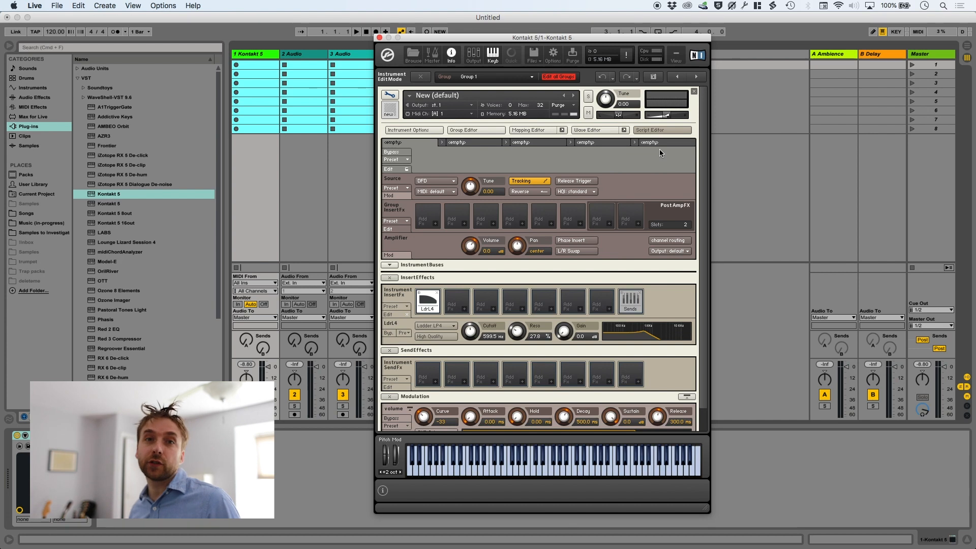
mouse_move(392, 173)
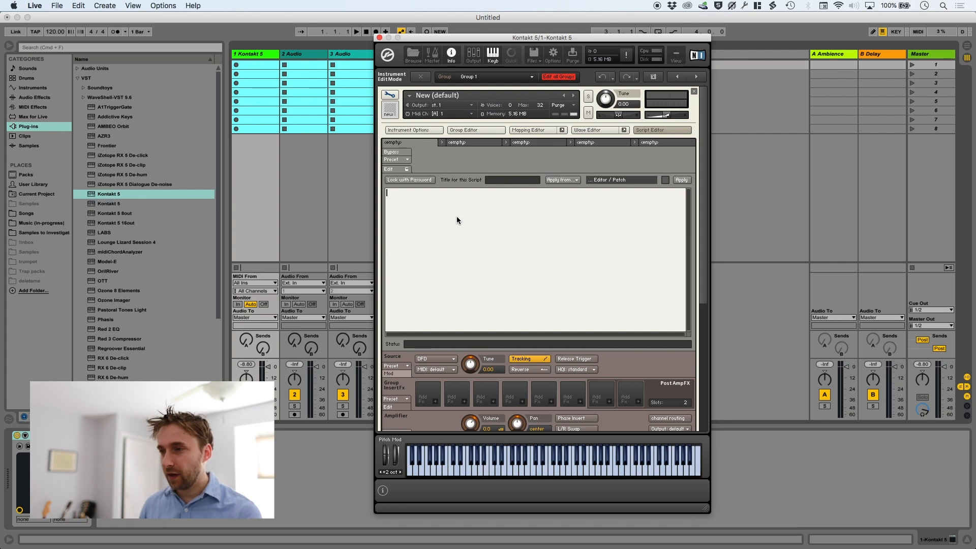
- Write an 'on init … end on' callback, test placeholder lines with Apply, then delete them
text(on ini)
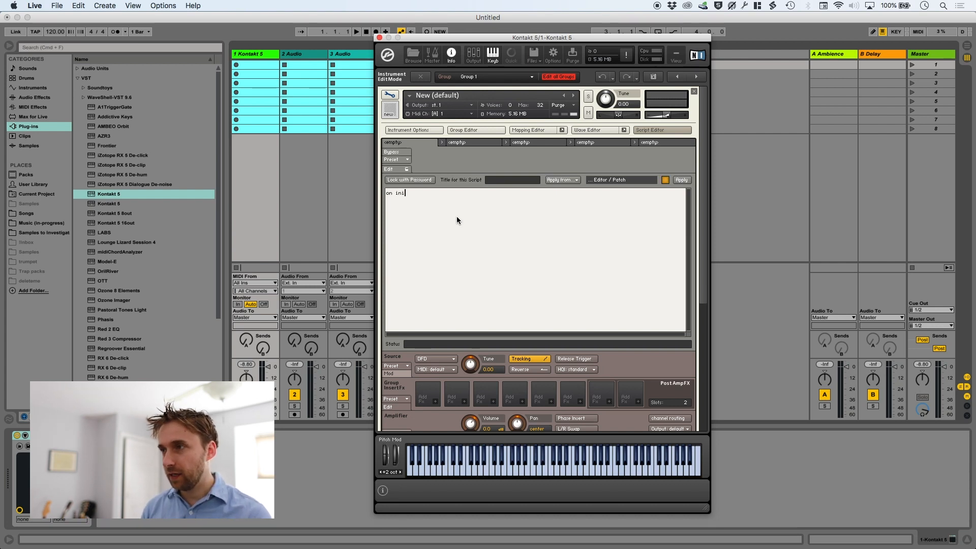
text(t)
text(end on)
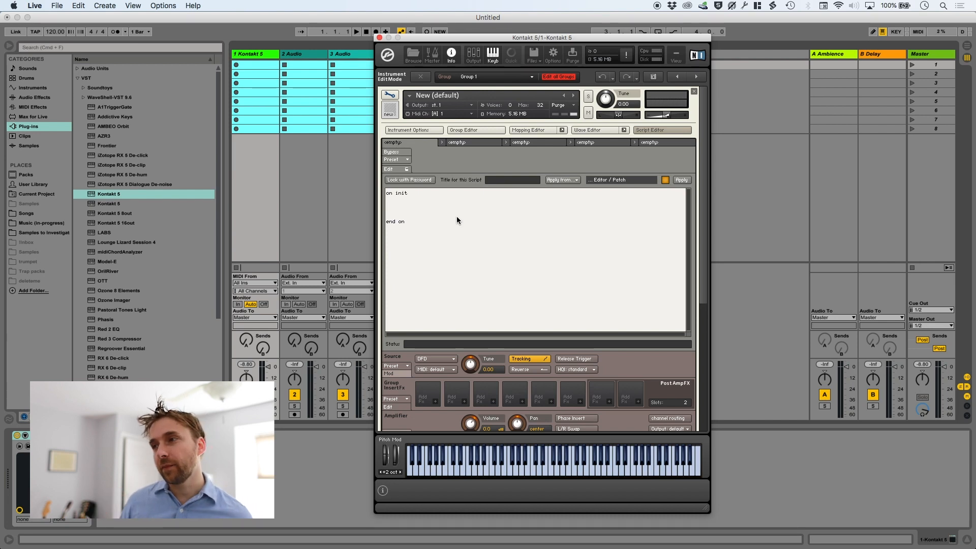
click(387, 207)
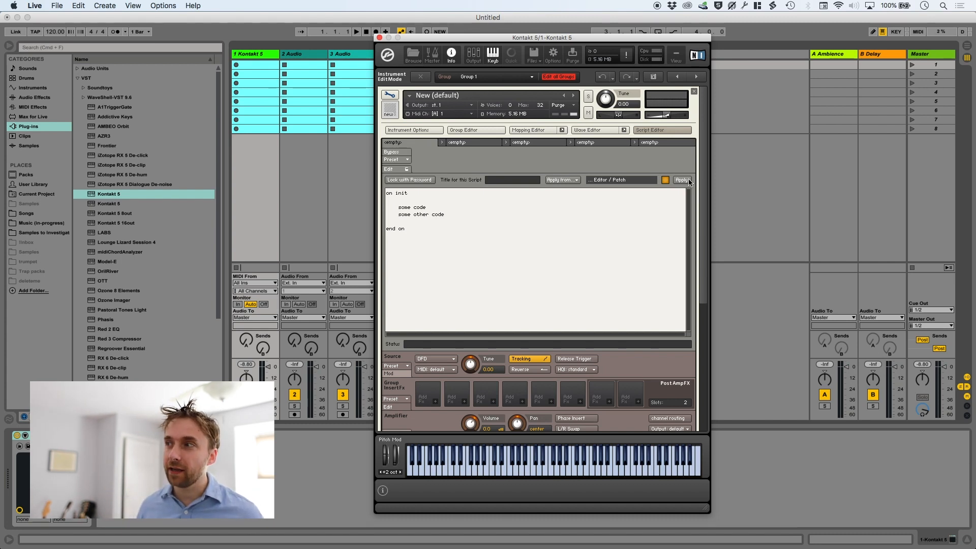
click(680, 180)
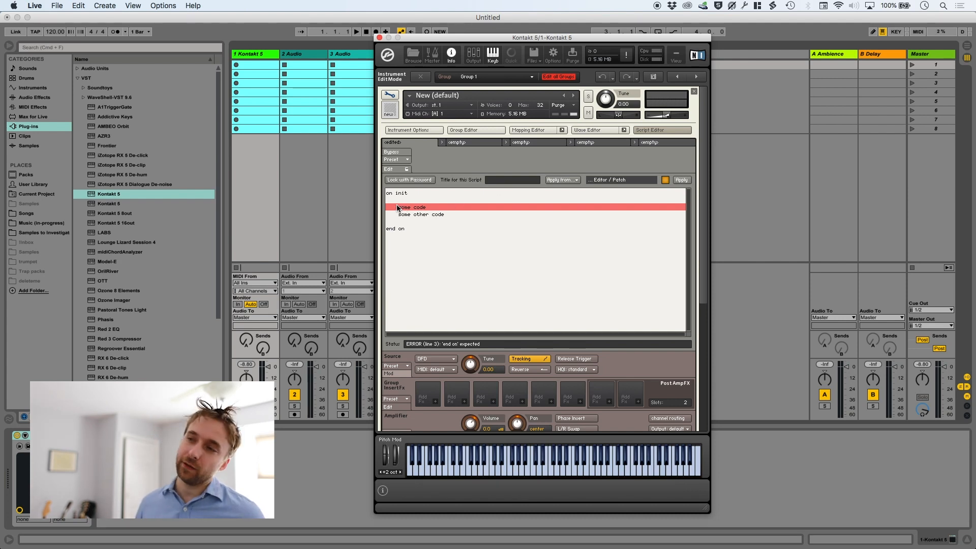
key(Delete)
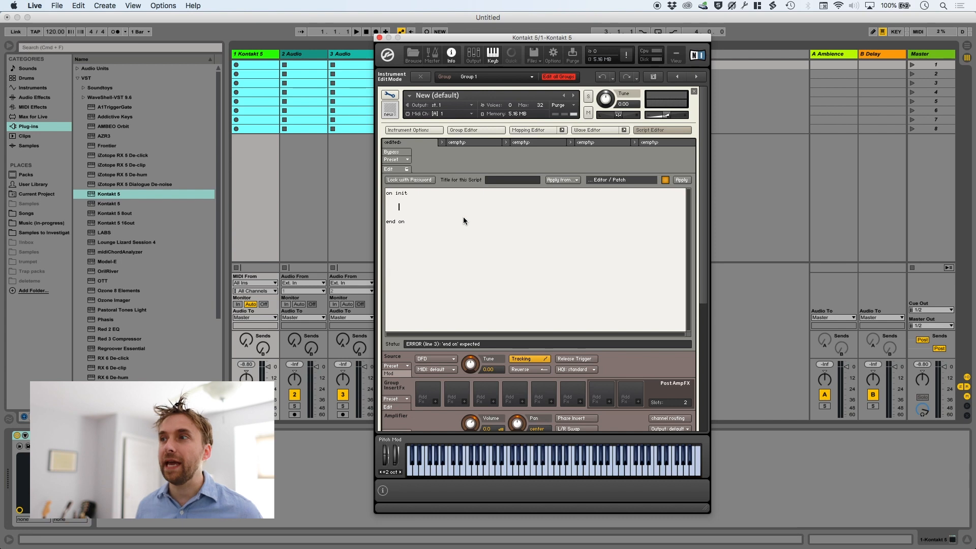
mouse_move(471, 219)
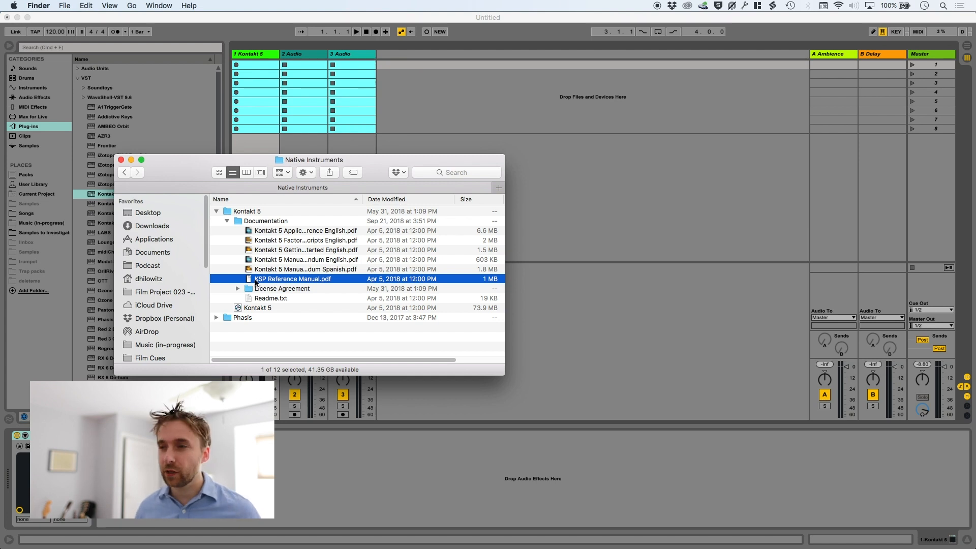
- Open KSP Reference Manual.pdf from the Kontakt 5 Documentation folder
double_click(292, 278)
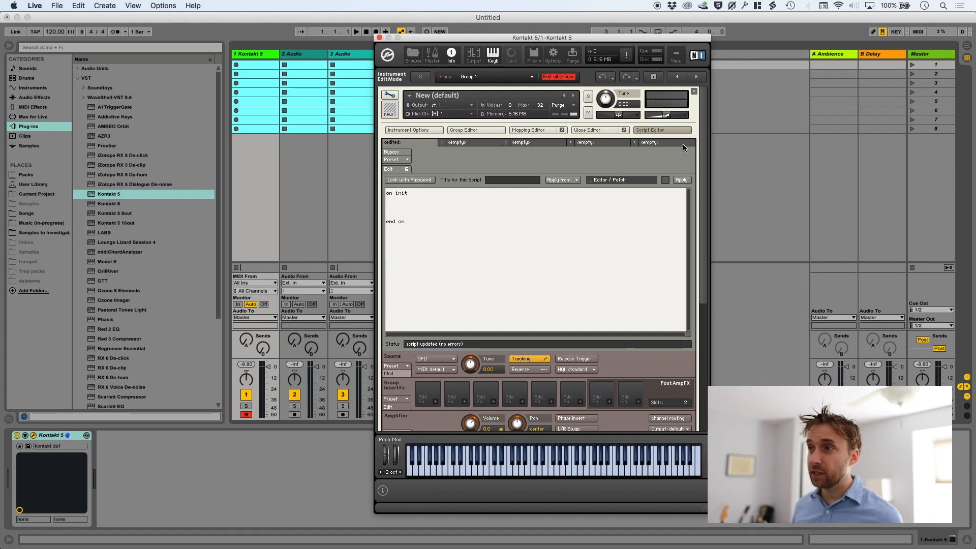
mouse_move(390, 98)
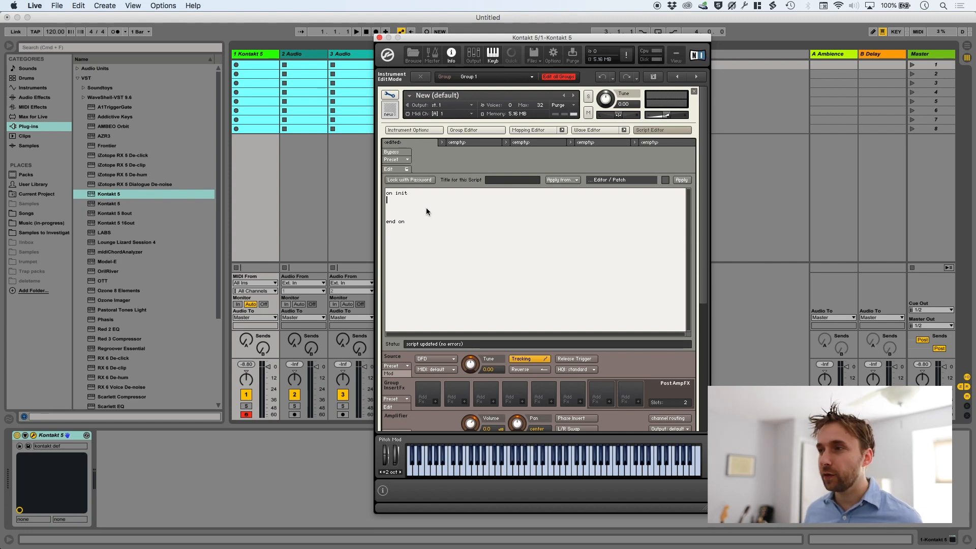
- Add make_perfview to the init callback and check the resulting performance view
text(make)
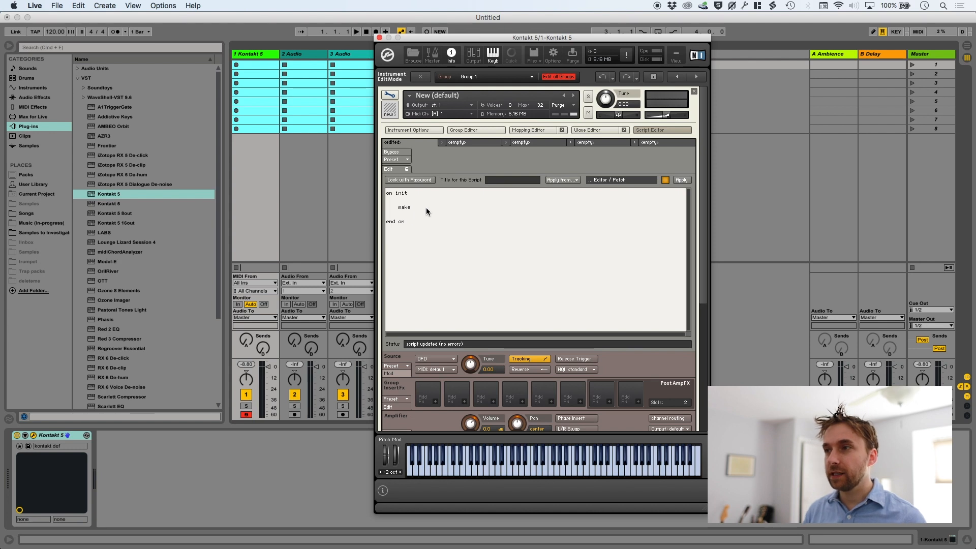
text(_perfview)
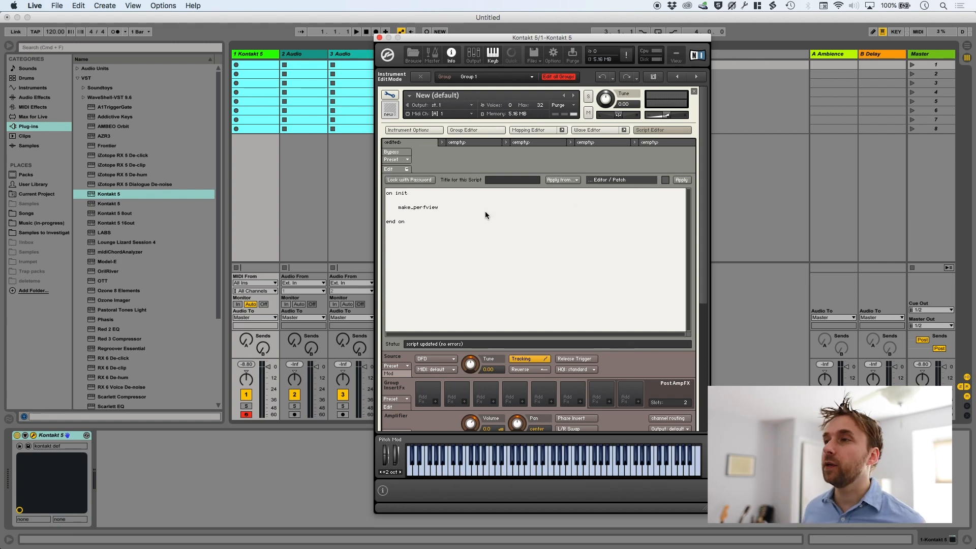
click(420, 77)
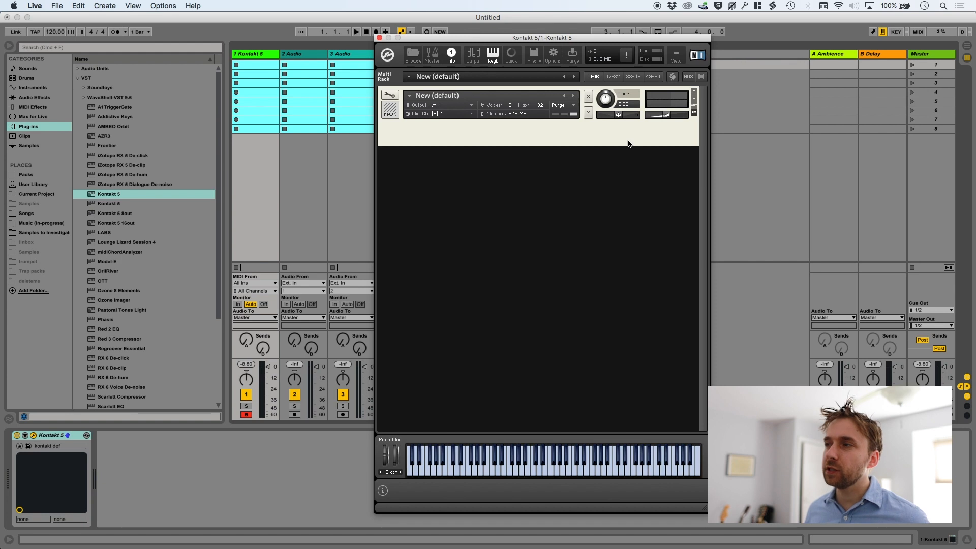
mouse_move(558, 139)
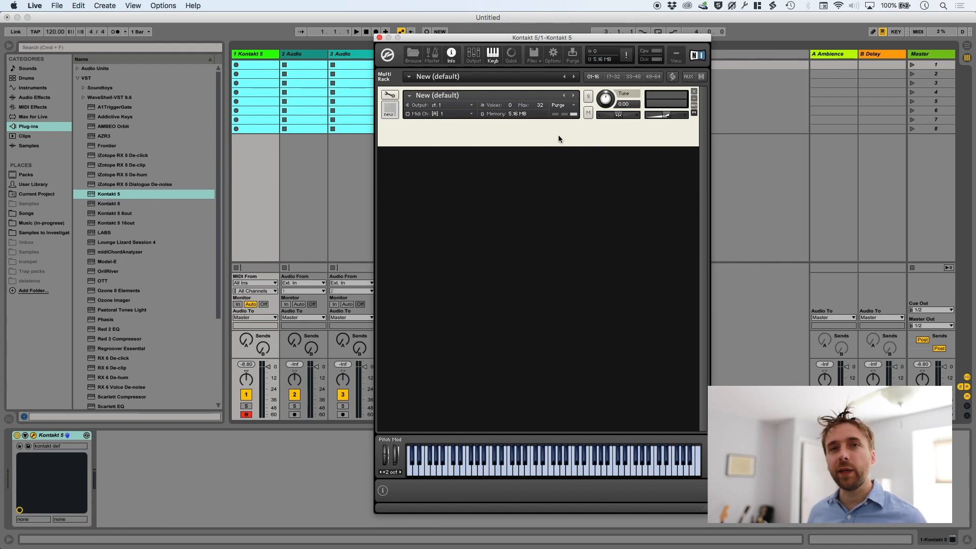
mouse_move(506, 138)
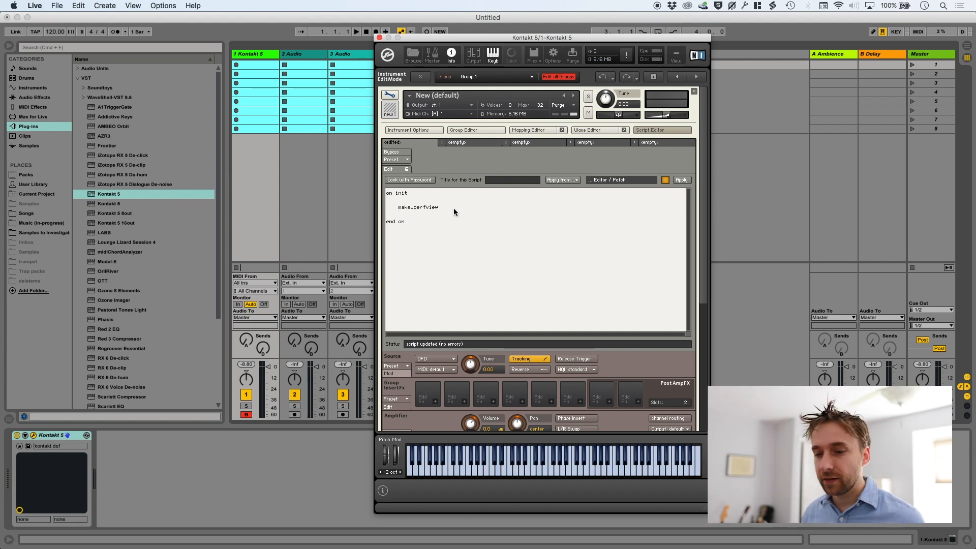
- Add set_ui_height(3) below make_perfview in the init callback
text(set_ui_height)
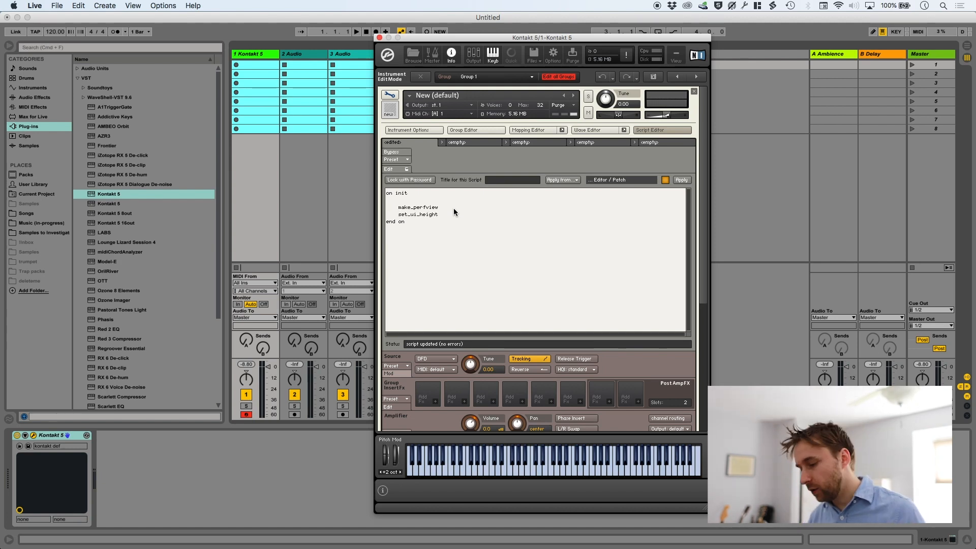
text((3))
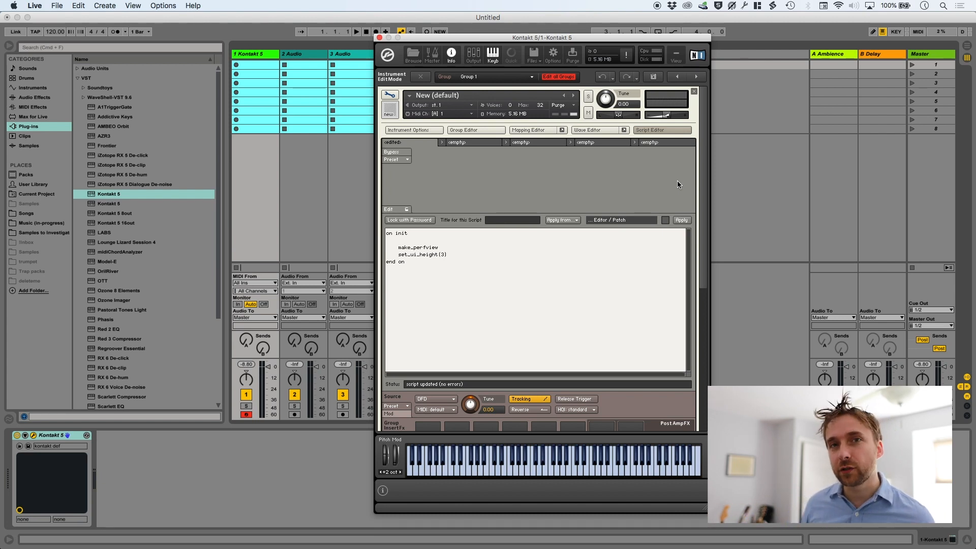
mouse_move(441, 256)
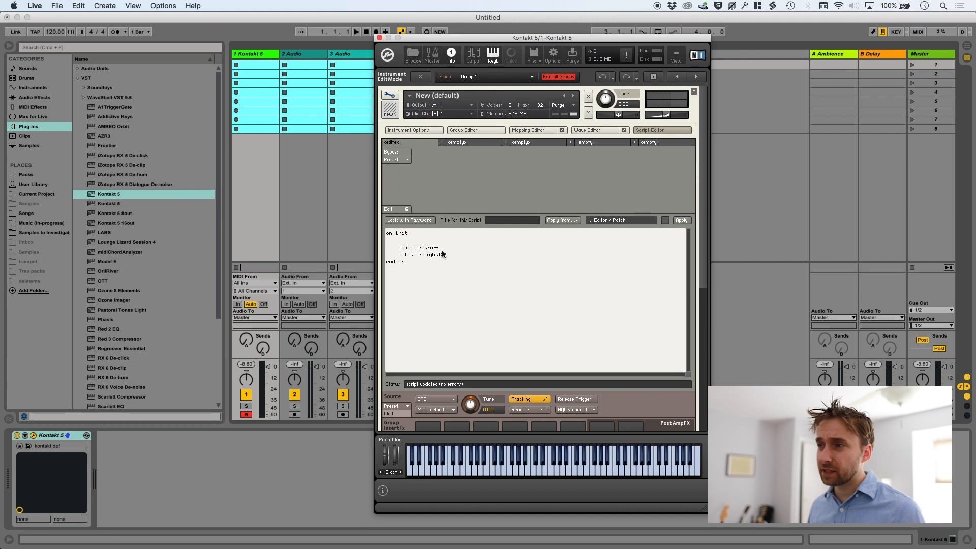
text(3))
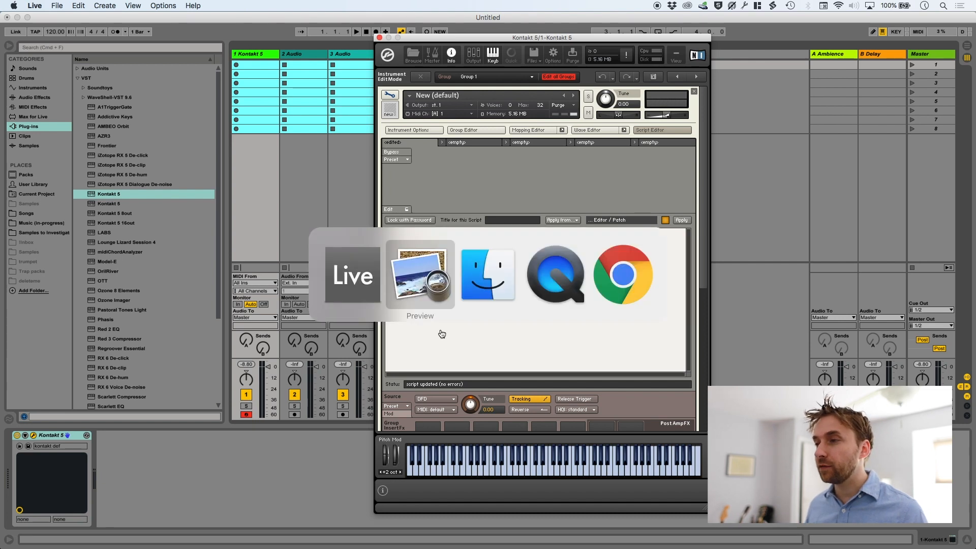
- Search the KSP Reference Manual for set_ui_height and jump to the page 128 match
click(420, 275)
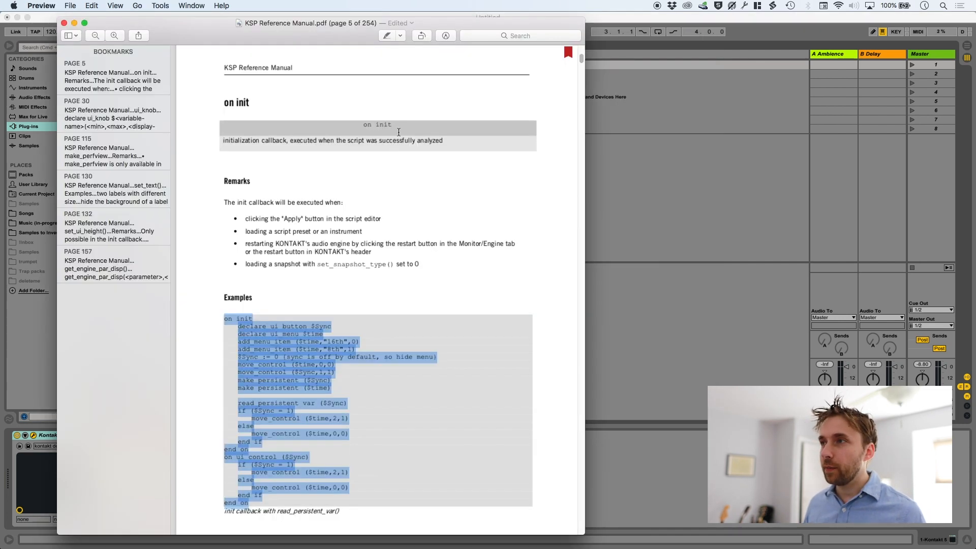
text(set_ui_height)
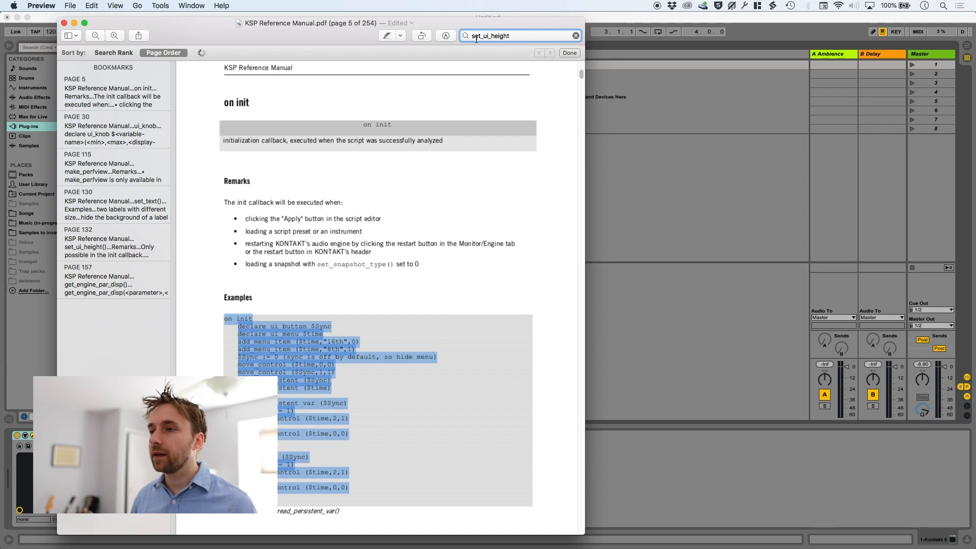
key(Return)
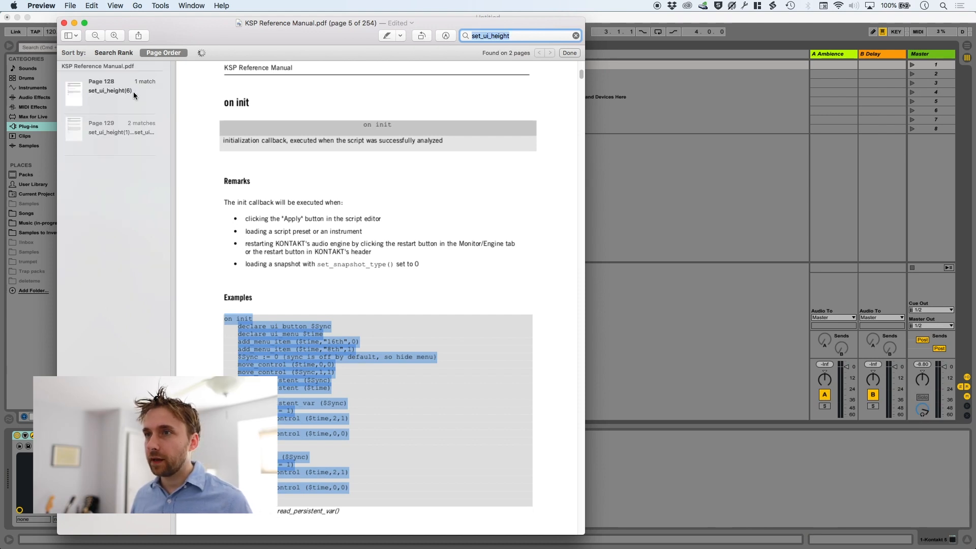
click(110, 90)
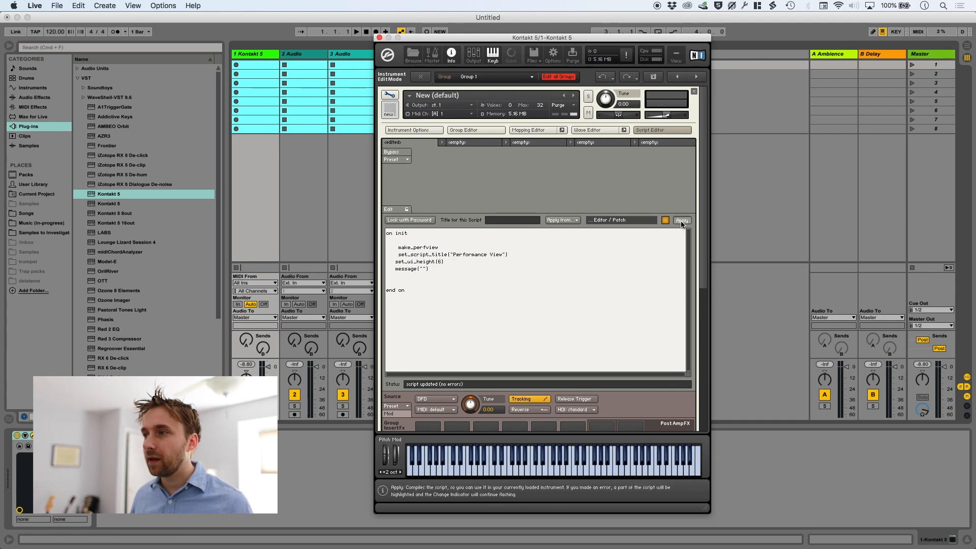
- Apply the script with title 'Performance View', height 3, test message('Yolo'), then clear the message
click(681, 219)
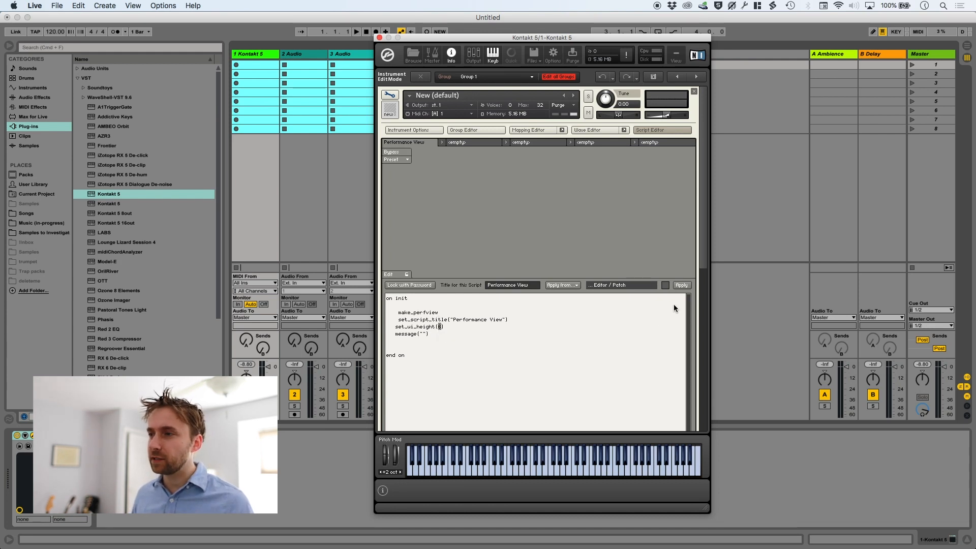
click(681, 285)
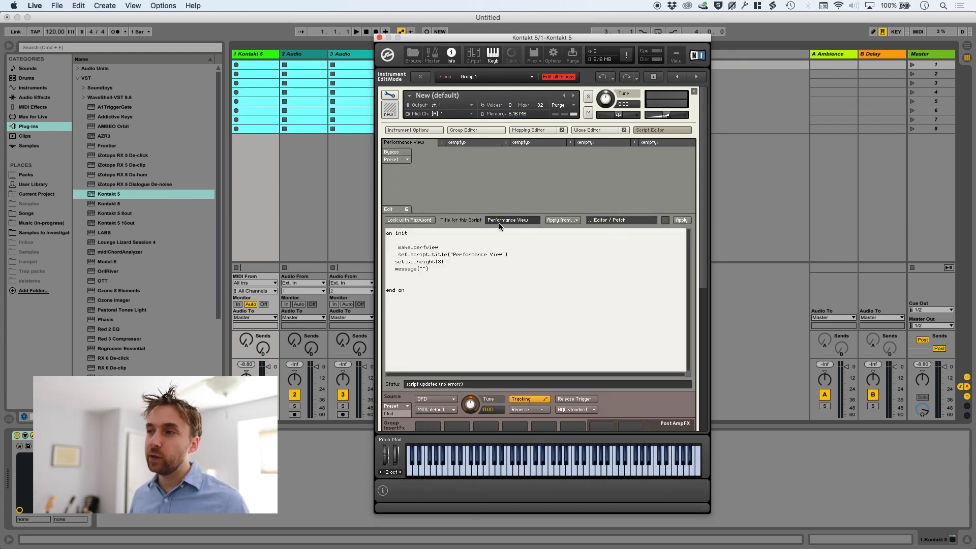
mouse_move(511, 219)
text(Yolo)
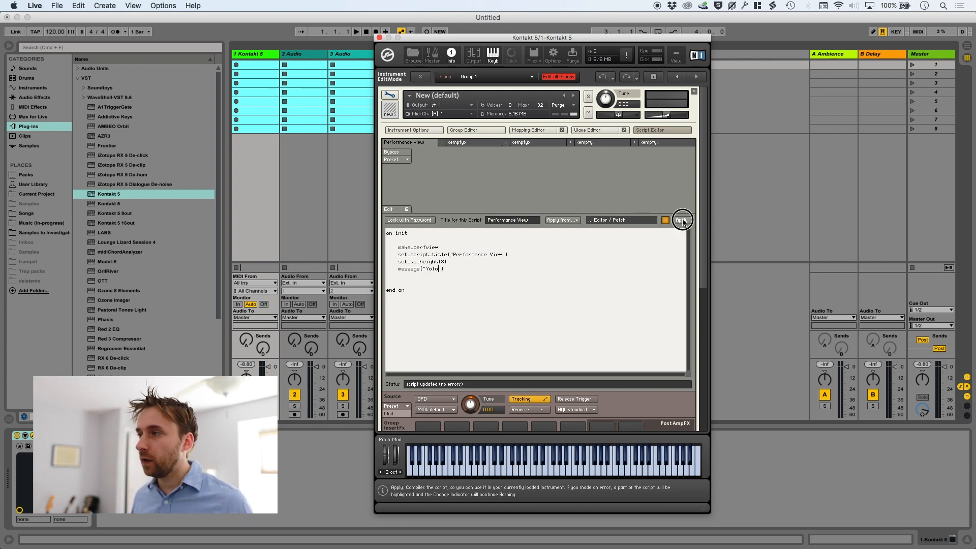
click(681, 219)
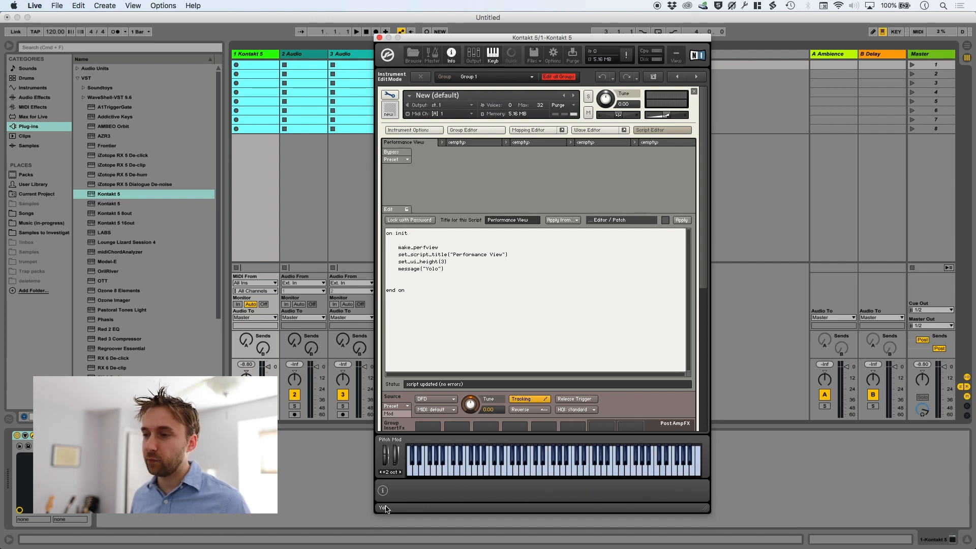
double_click(433, 268)
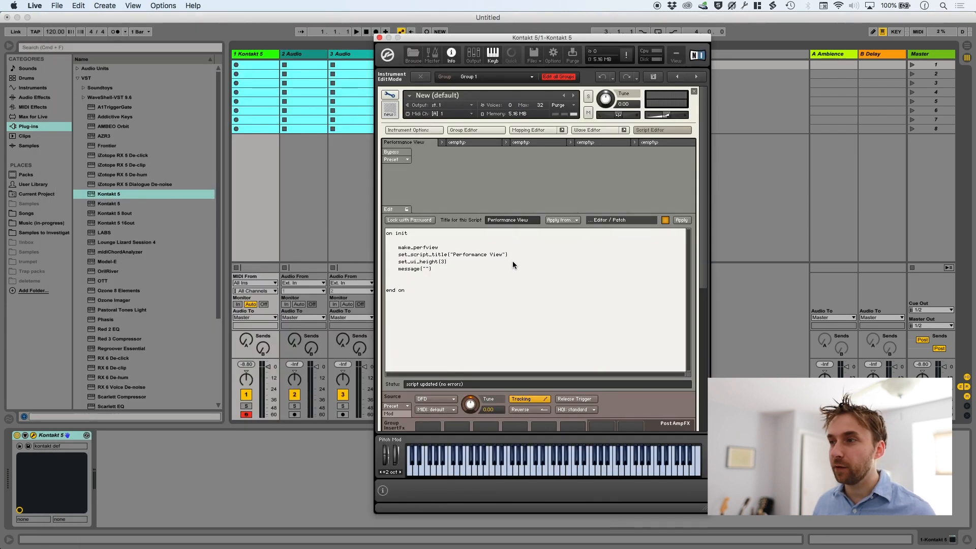
- Declare ui_knob $cutoffKnob(0,1000000,1) in on init and apply so the knob appears
text(declare ui_knob $<variable-name>(<min>,<max>,<display-ratio>))
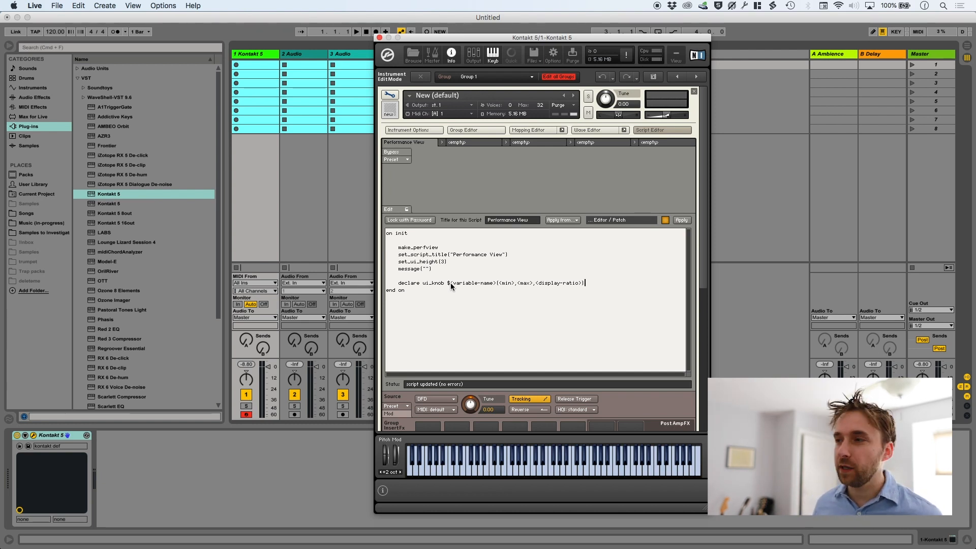
double_click(474, 282)
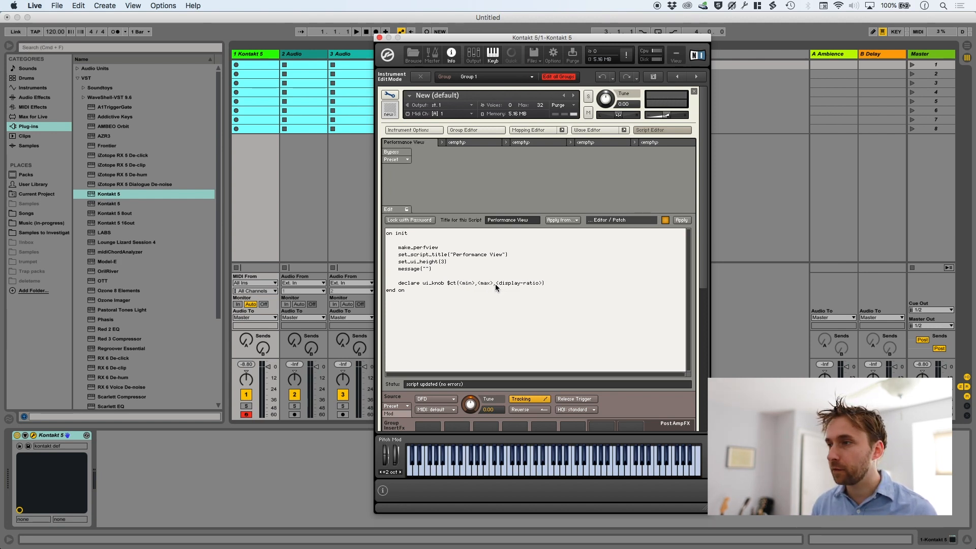
text(cutoffKnob)
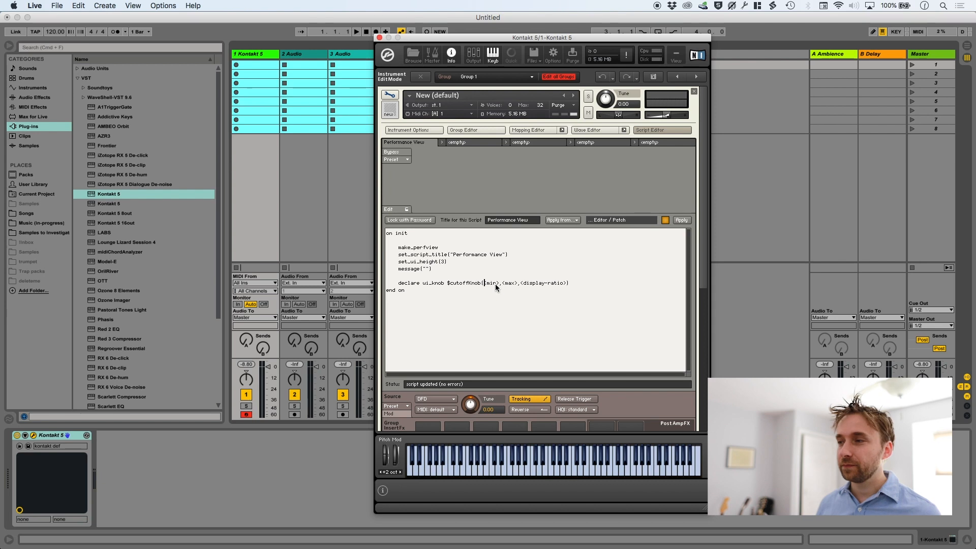
double_click(490, 283)
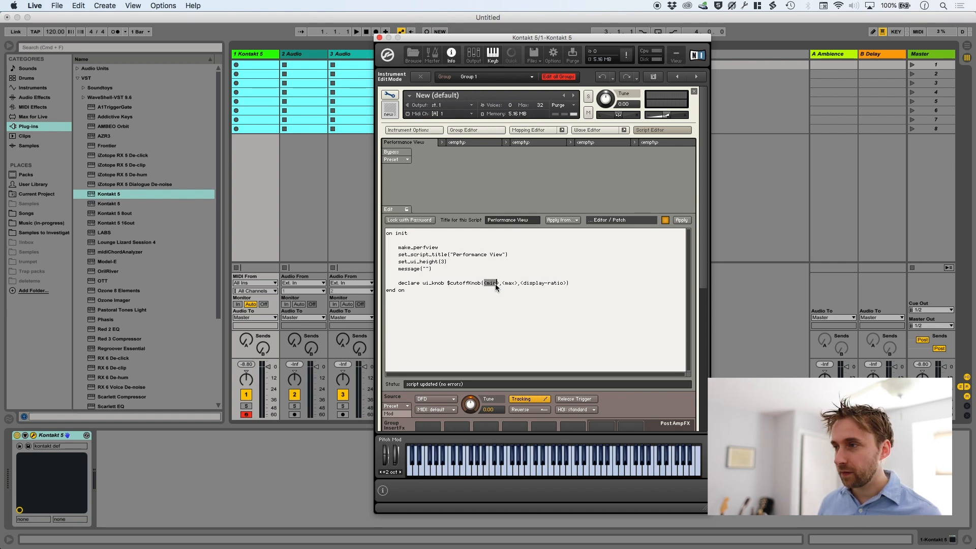
text(0)
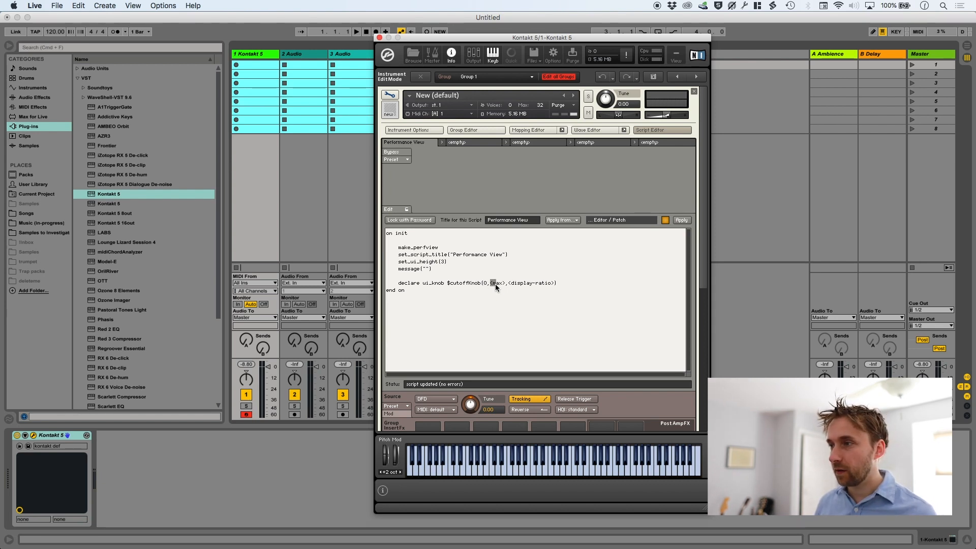
text(1000000)
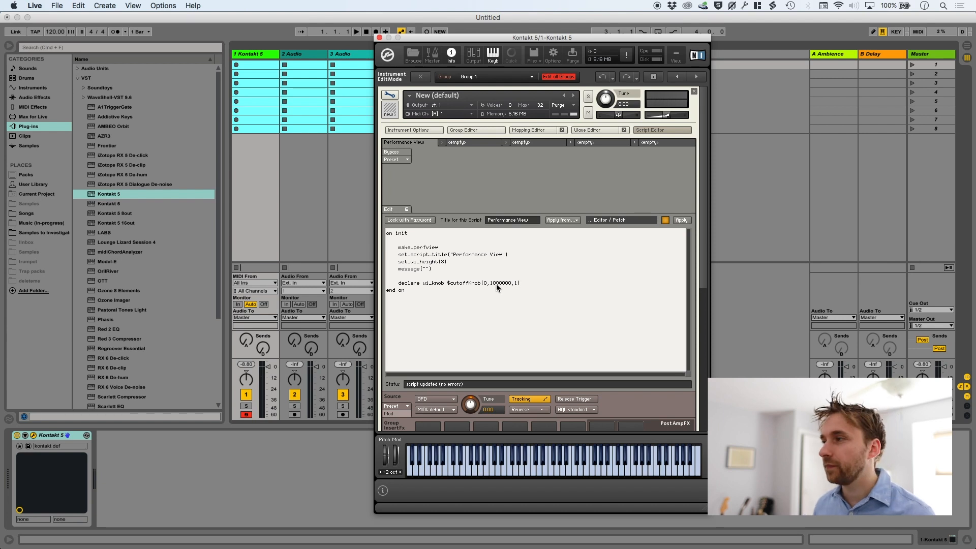
click(681, 219)
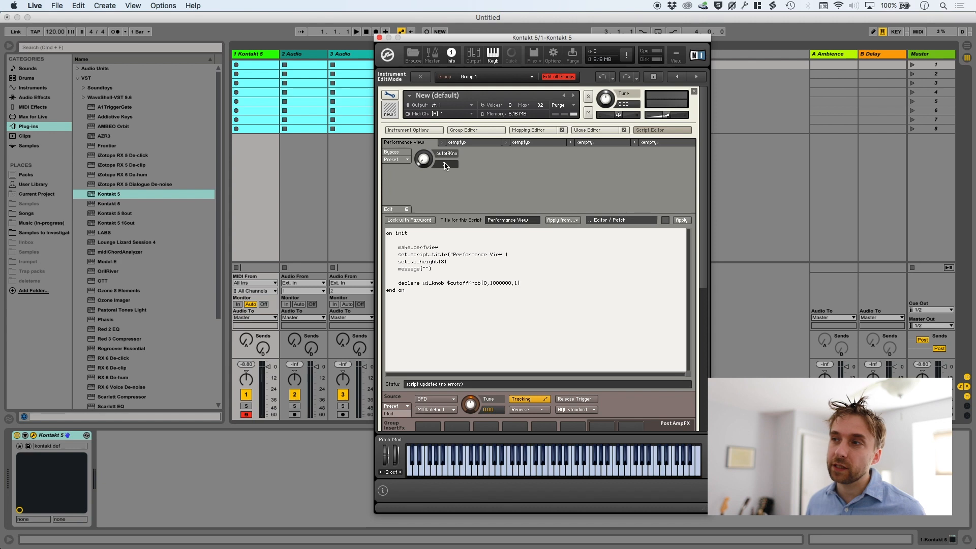
mouse_move(390, 100)
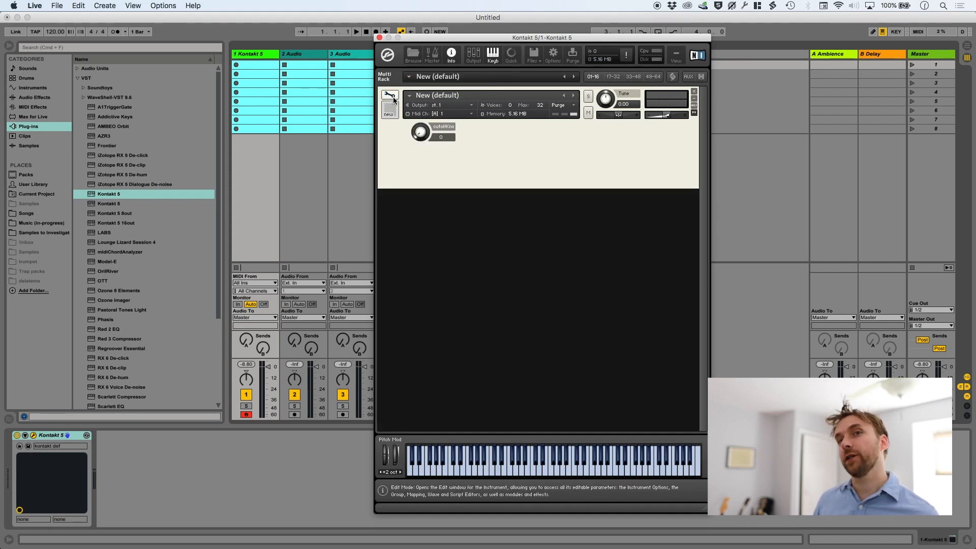
- Add set_text($cutoffKnob,"Cutoff") in the script and apply it so the knob reads Cutoff
click(390, 99)
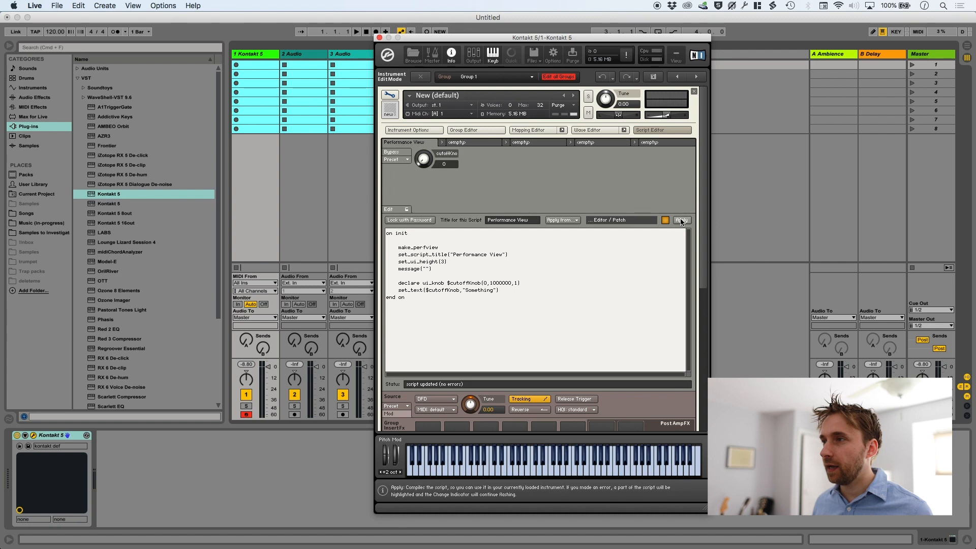
click(681, 220)
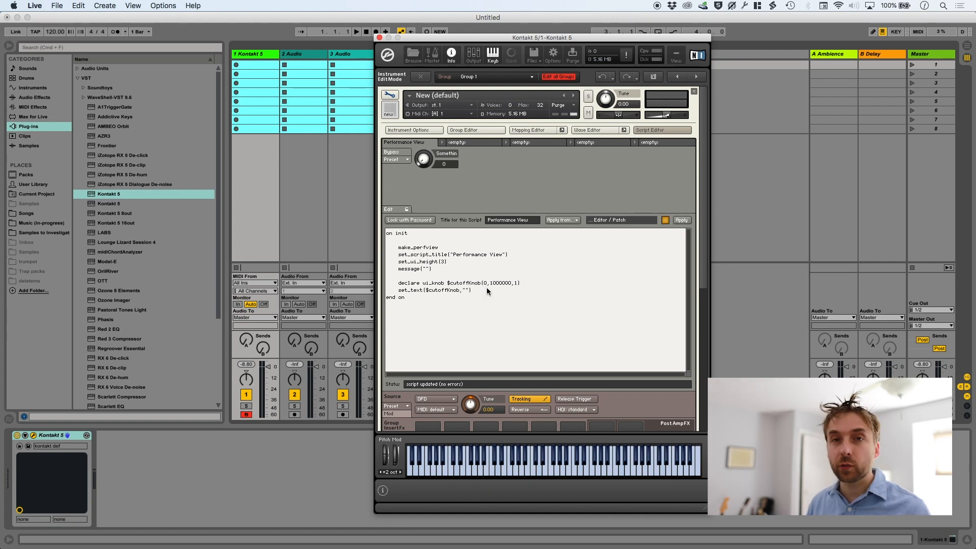
text(Cutoff)
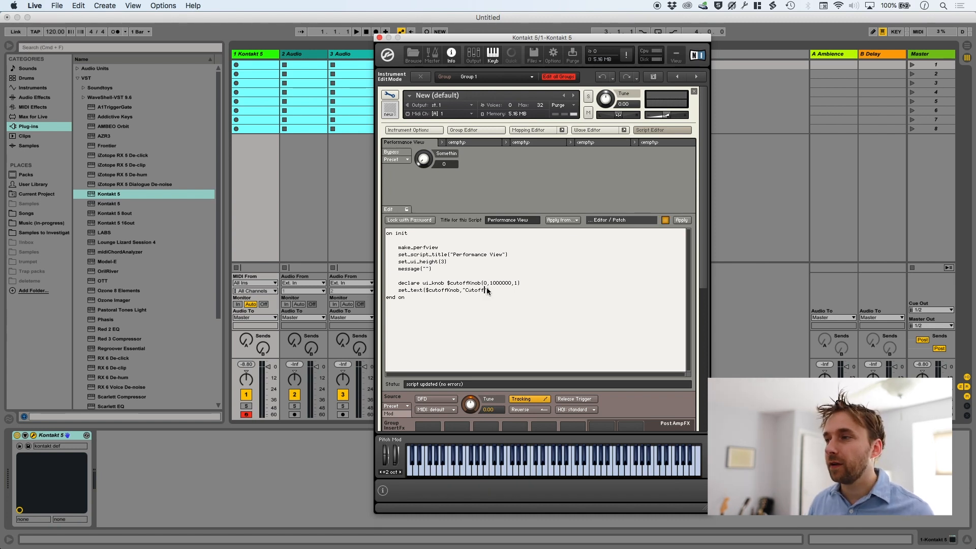
click(681, 219)
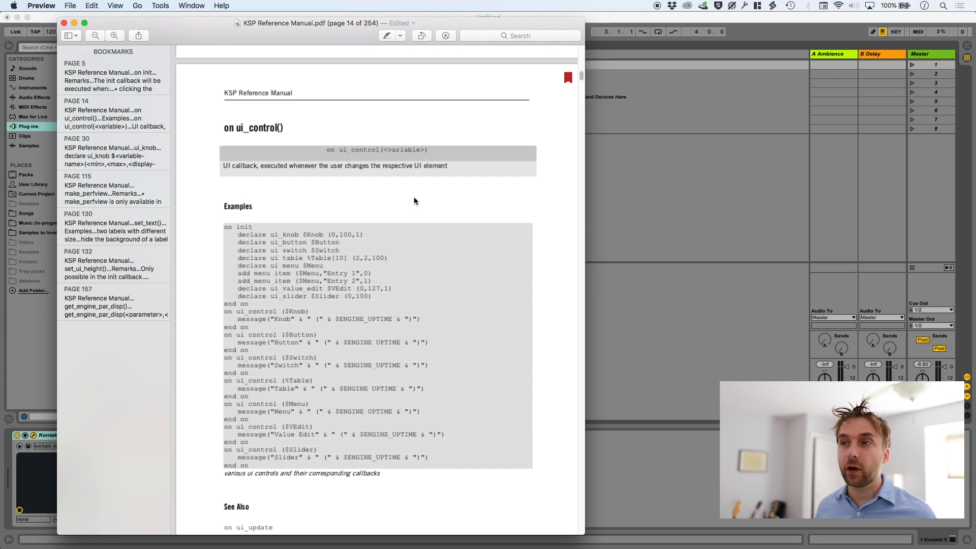
- Select the on ui_control() callback syntax in the KSP Reference Manual to copy it
double_click(253, 127)
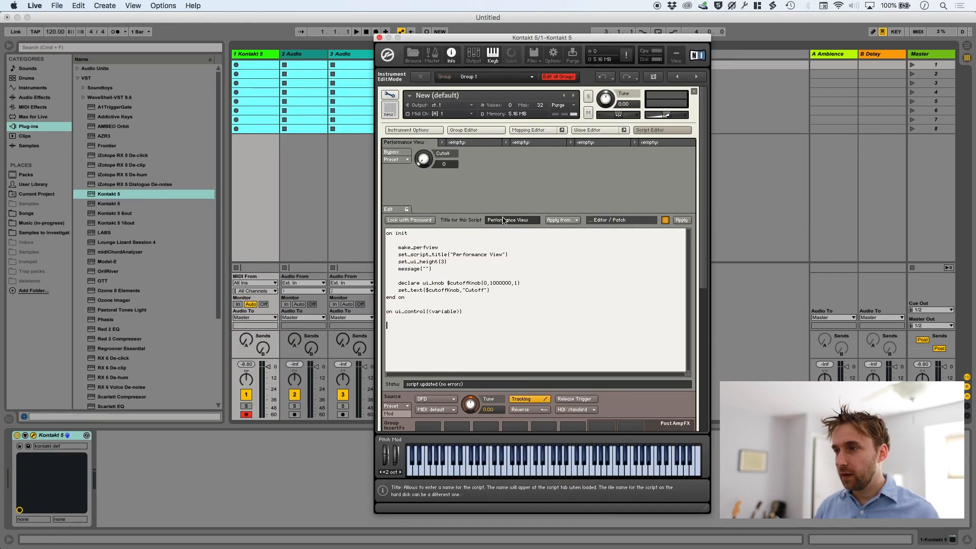
- Write on ui_control($cutoffKnob) with message($cutoffKnob) and end on, then apply it
text(end on)
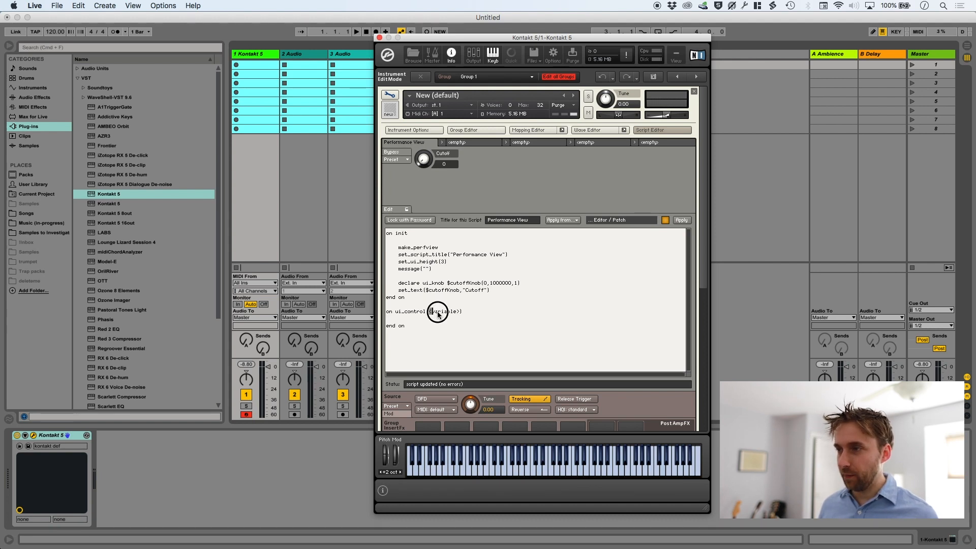
text($cutoffKnob)
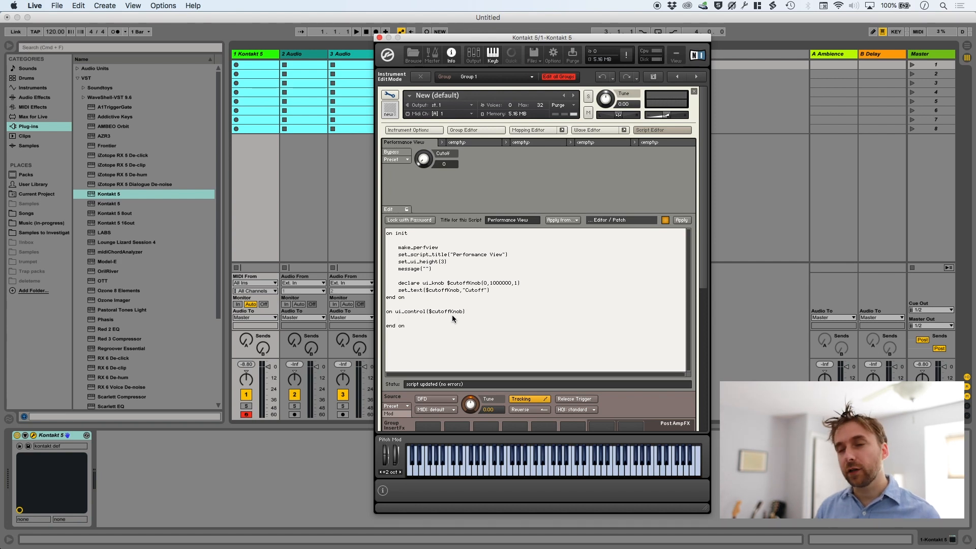
text(message()
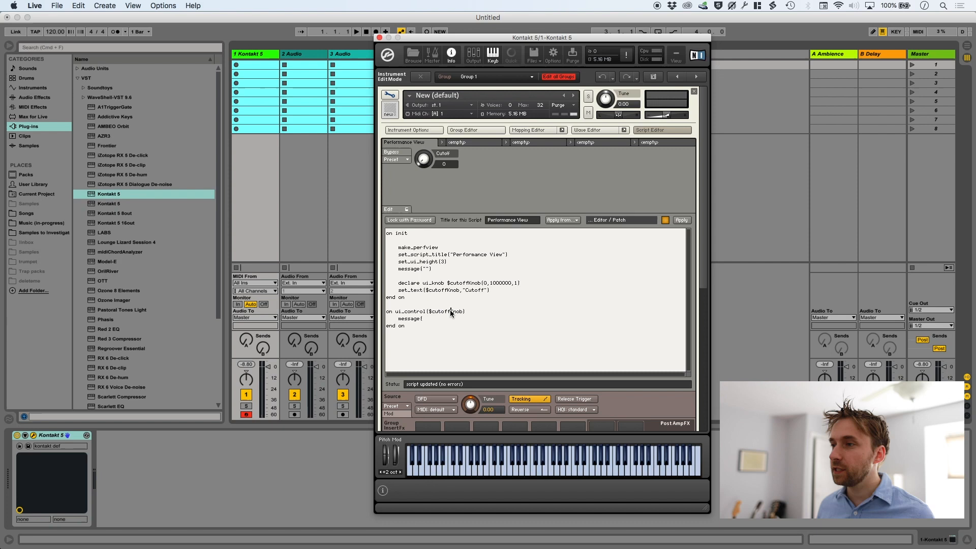
text($cutoffKnob))
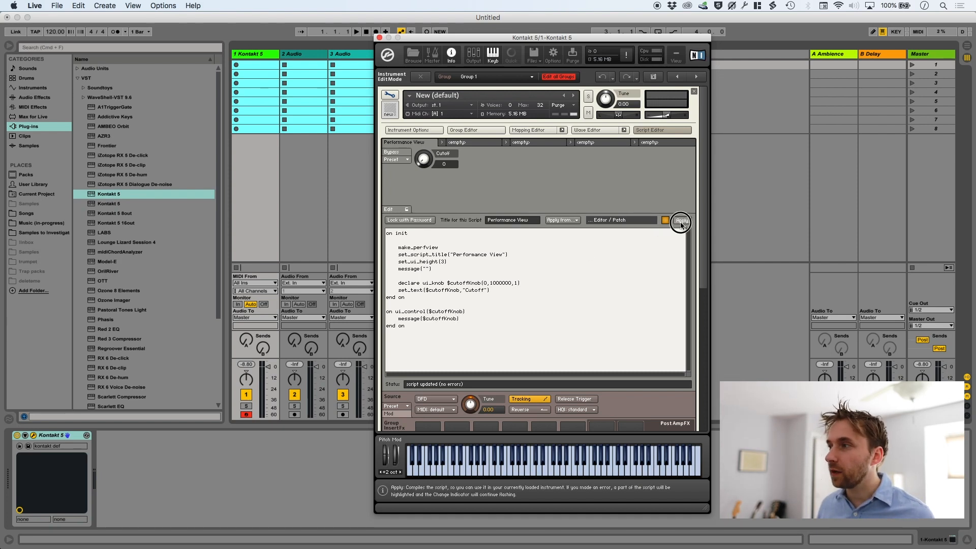
click(680, 221)
text(set_engine_par(<parameter>,<value>,<group>,<slot>,<generic>)
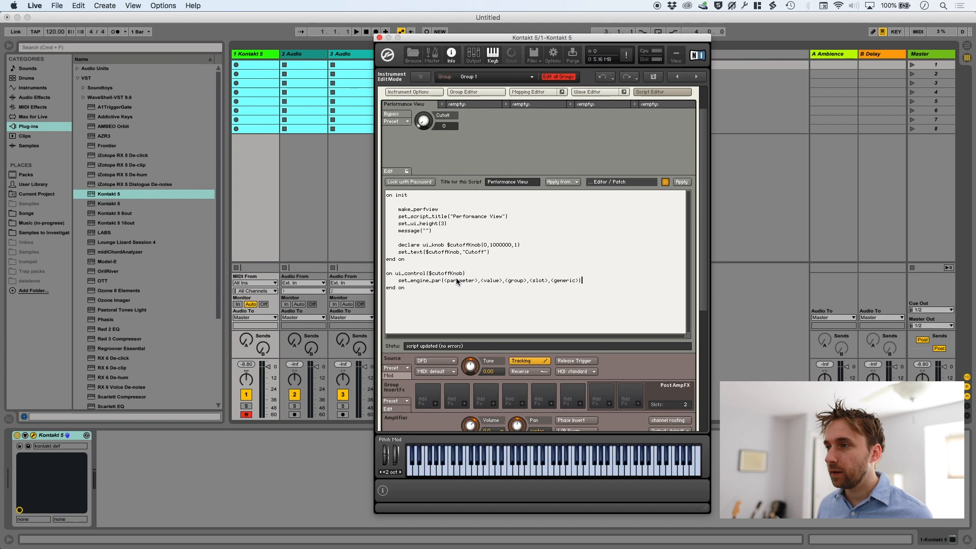
- Select the <parameter> placeholder in the new set_engine_par line for replacement
double_click(461, 281)
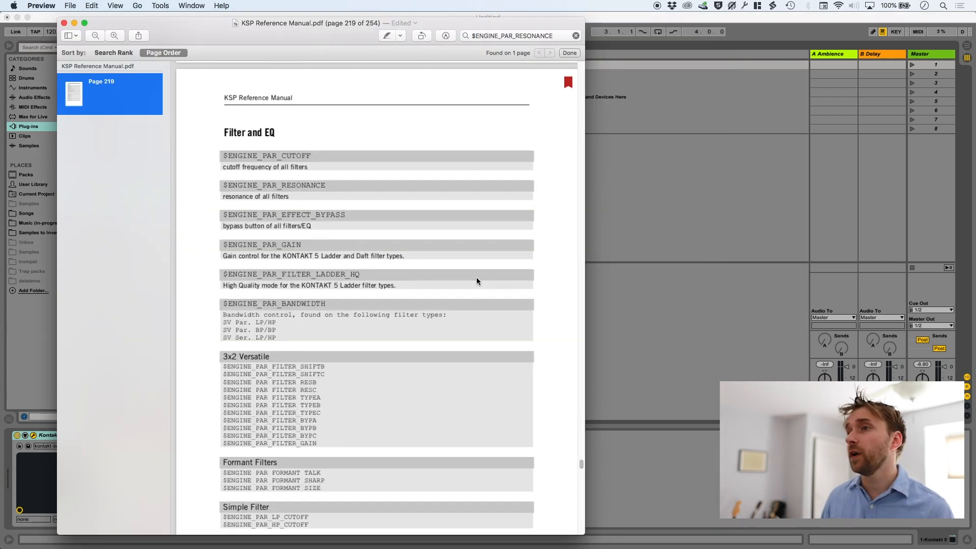
mouse_move(463, 280)
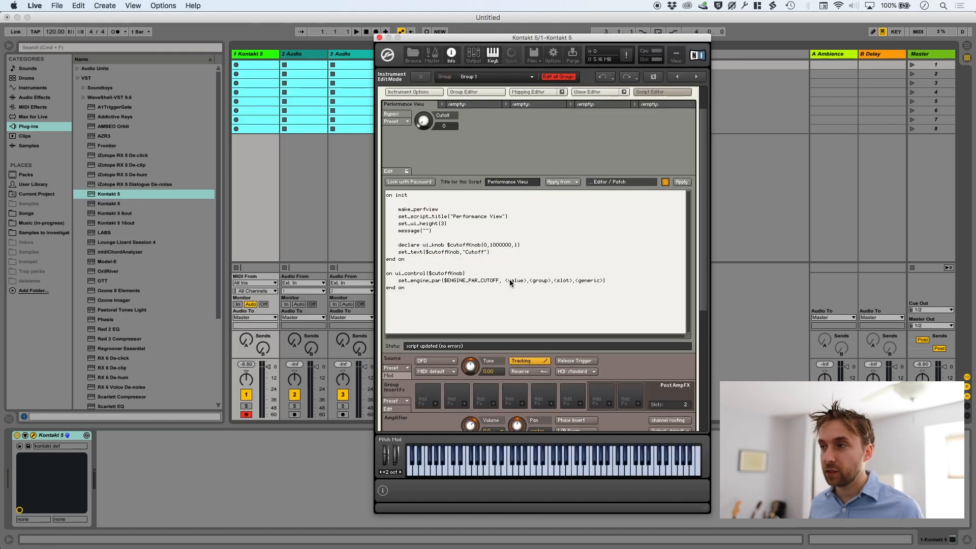
mouse_move(540, 284)
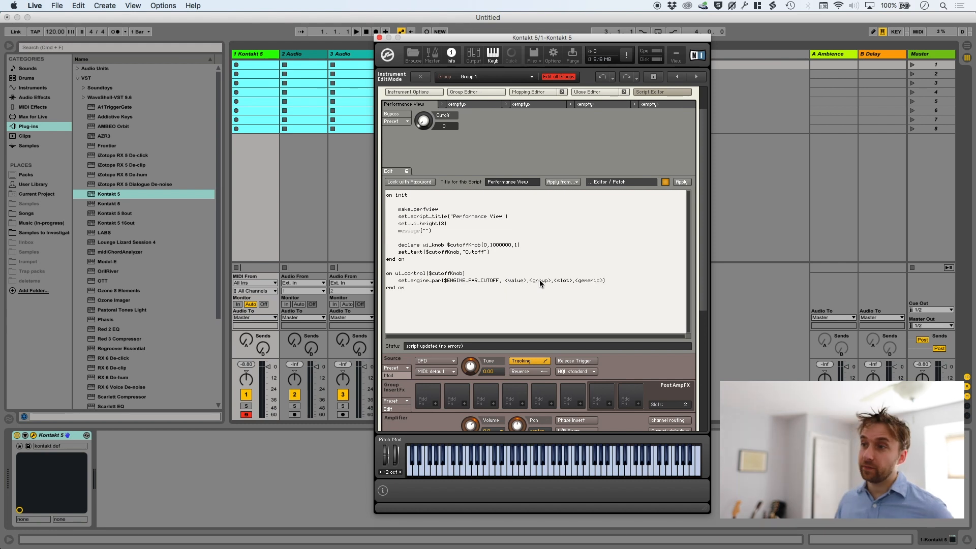
mouse_move(539, 284)
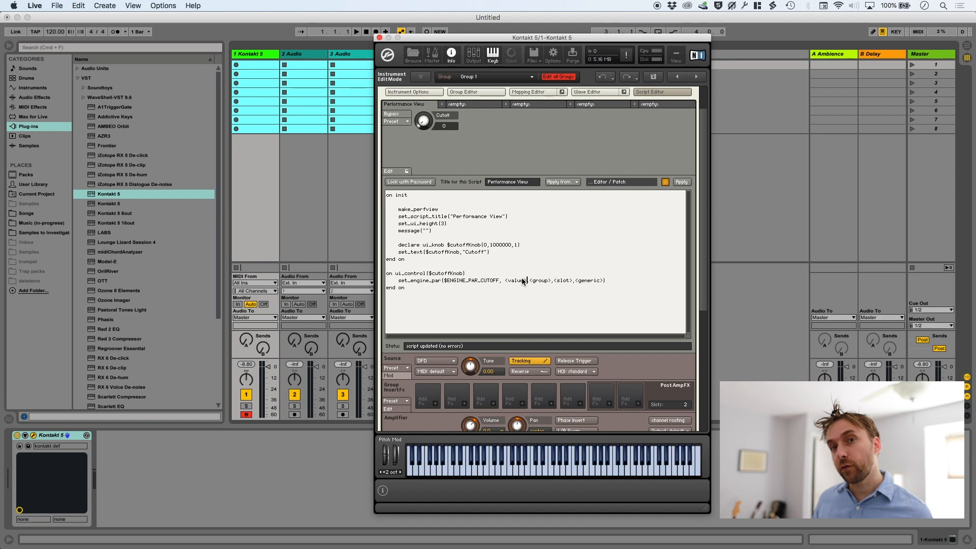
- Replace the <value> placeholder of set_engine_par with $cutoffKnob
double_click(446, 273)
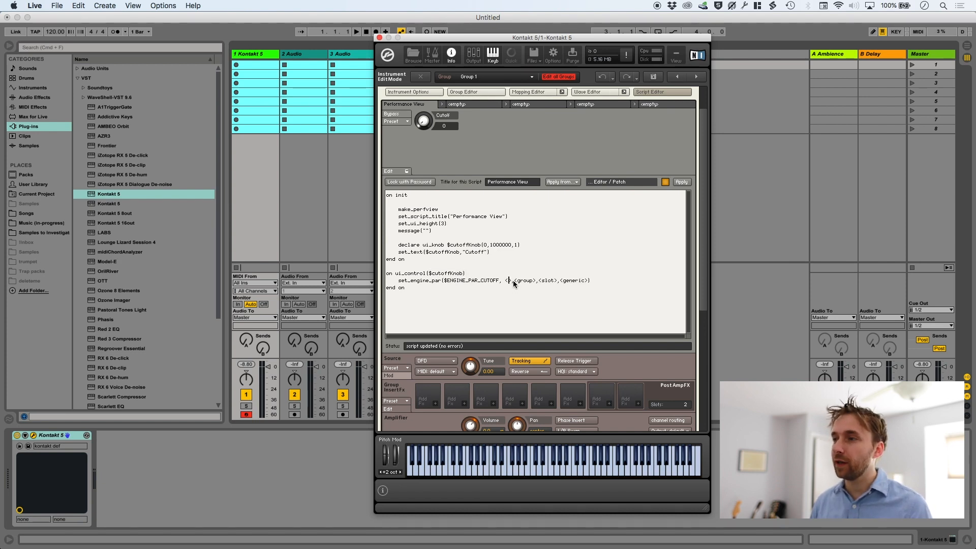
text($cutoffKnob)
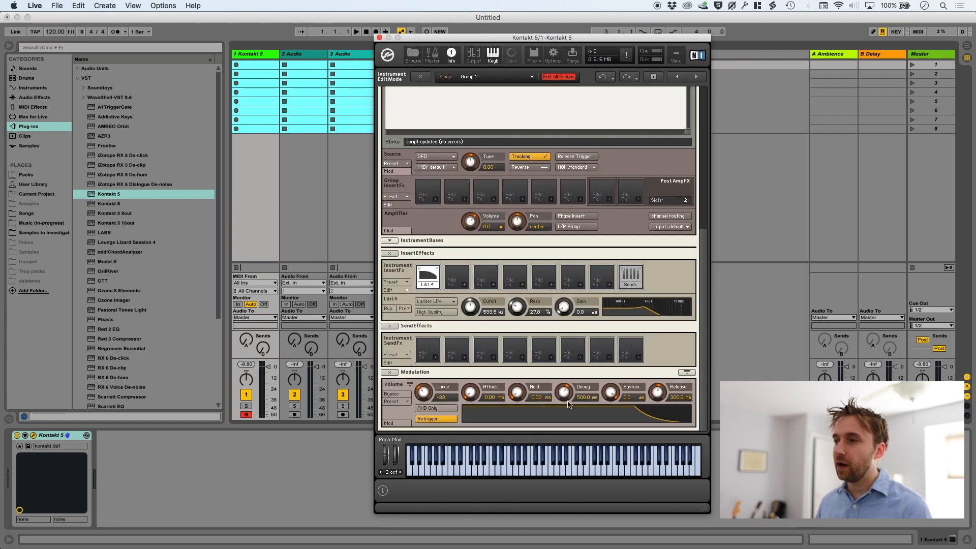
mouse_move(713, 348)
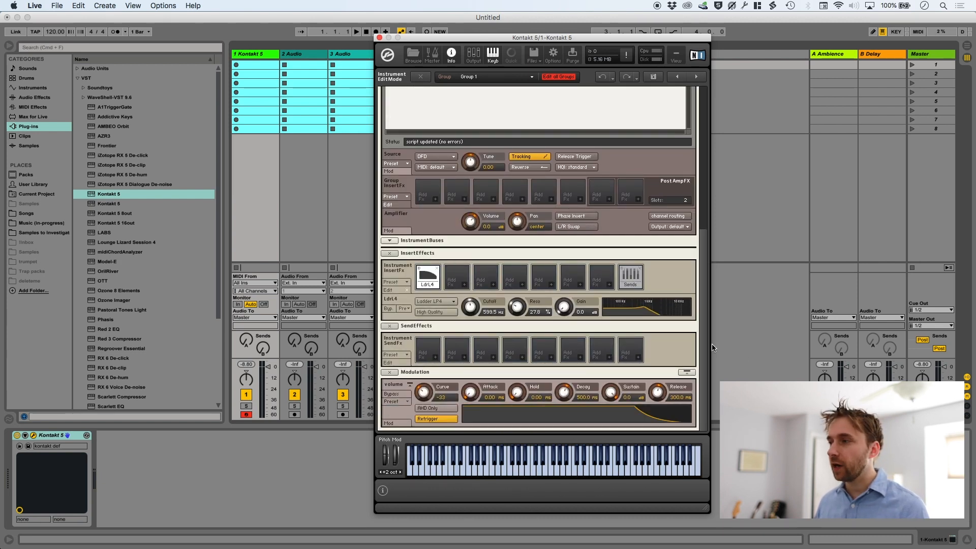
- Replace the <group> placeholder of the set_engine_par call with -1
click(658, 97)
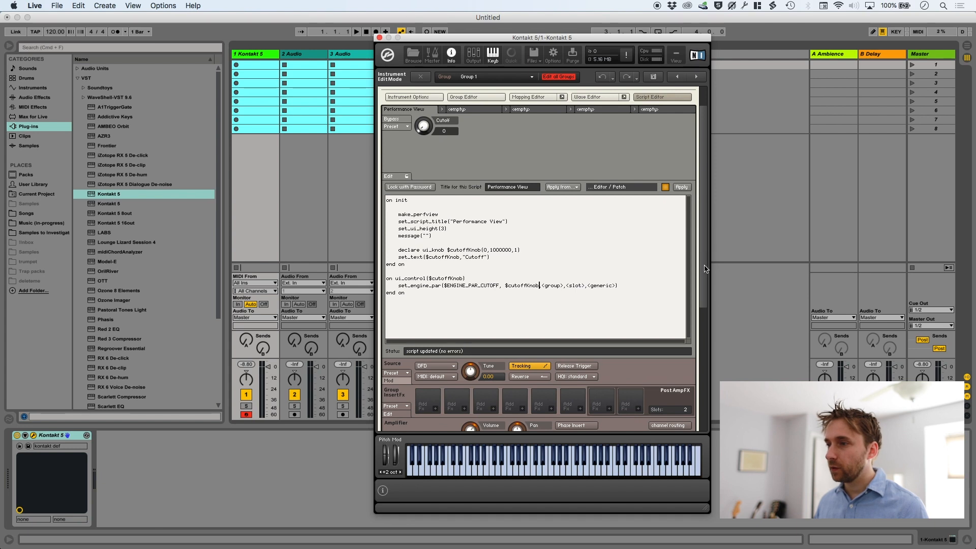
click(462, 130)
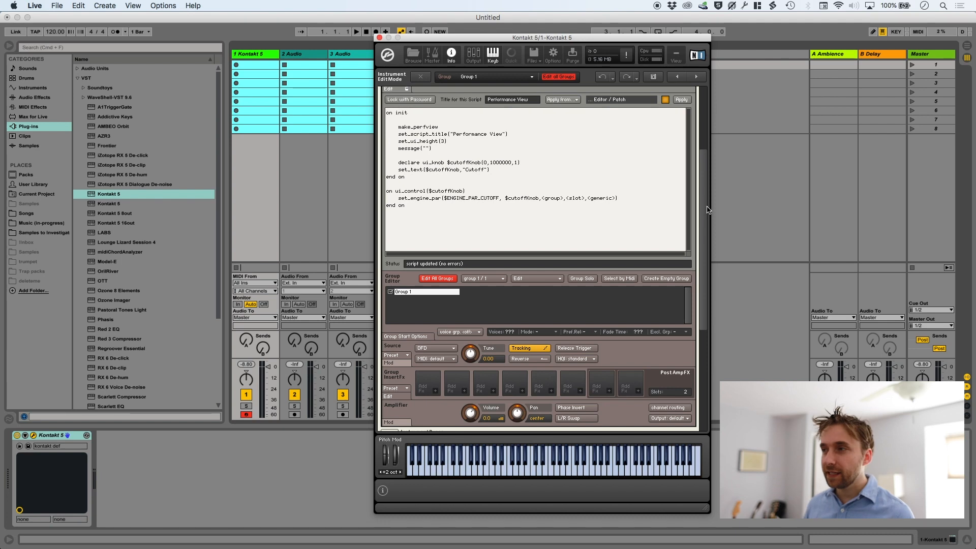
mouse_move(642, 201)
text(-1)
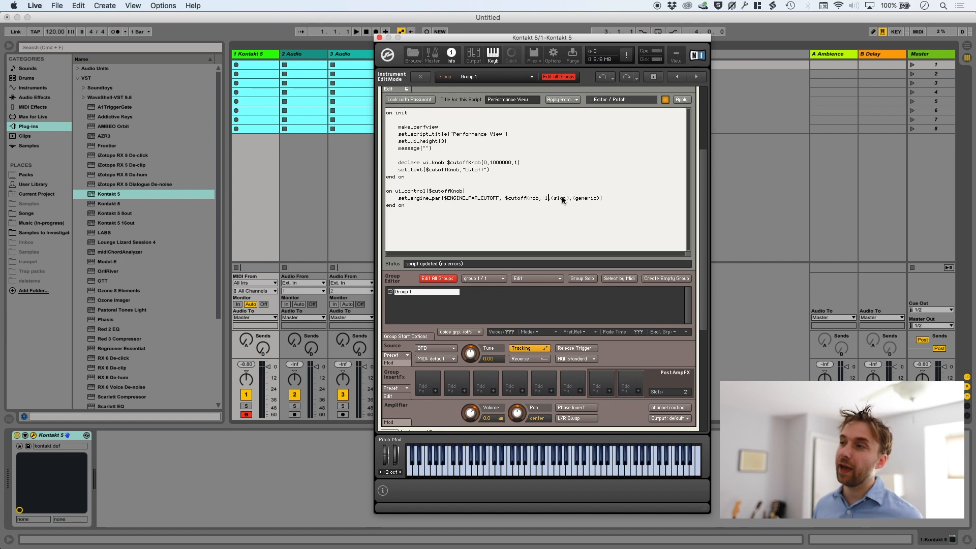
mouse_move(581, 208)
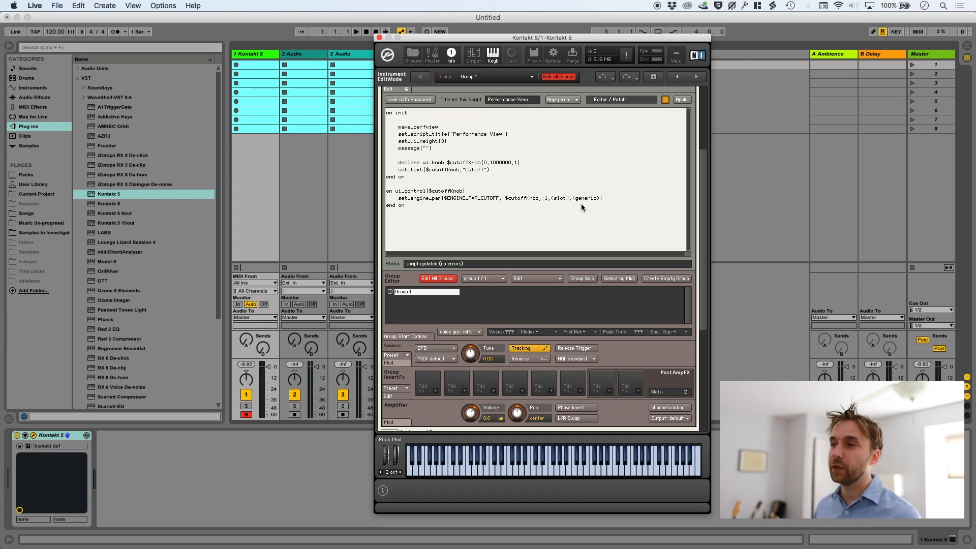
- Fill the cutoff call's slot with 0 and generic with 1, then apply without errors
double_click(563, 198)
text(0)
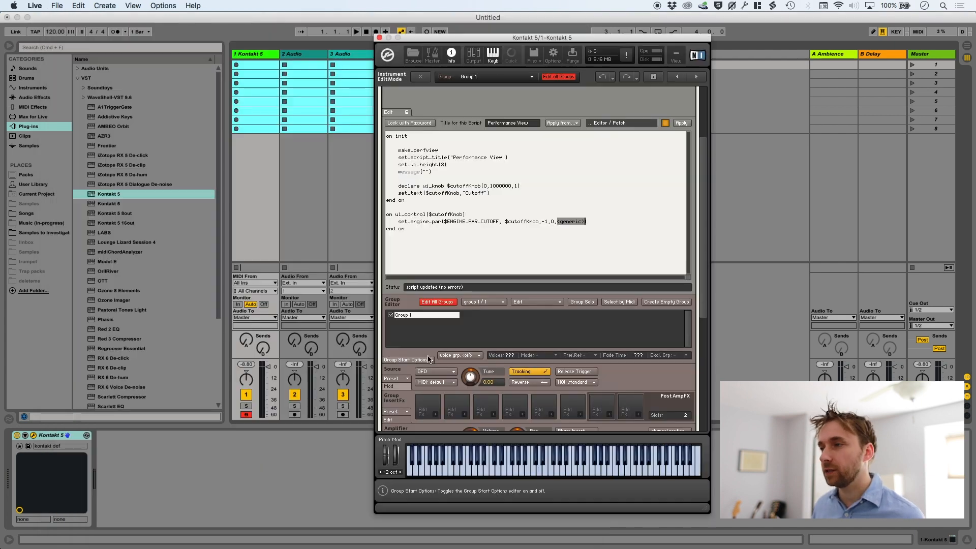
click(681, 123)
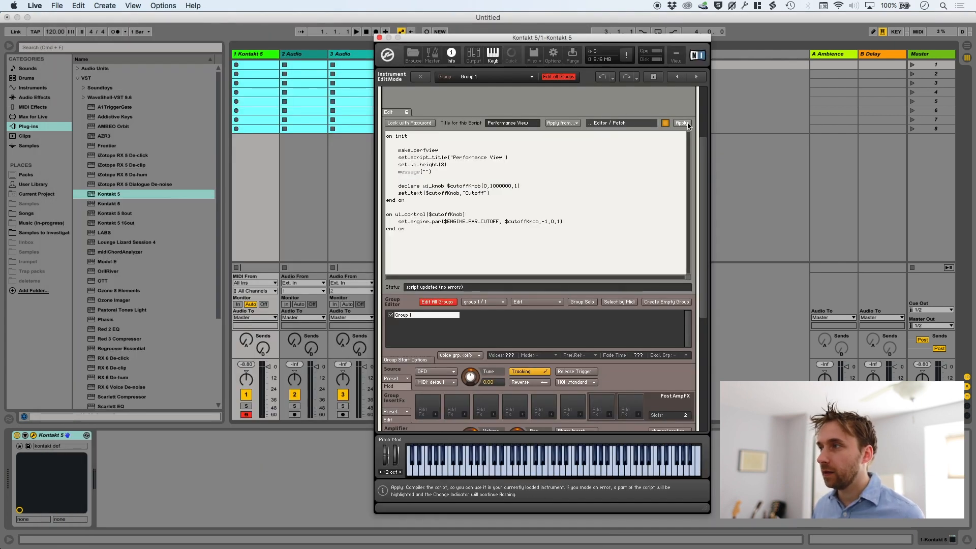
click(681, 123)
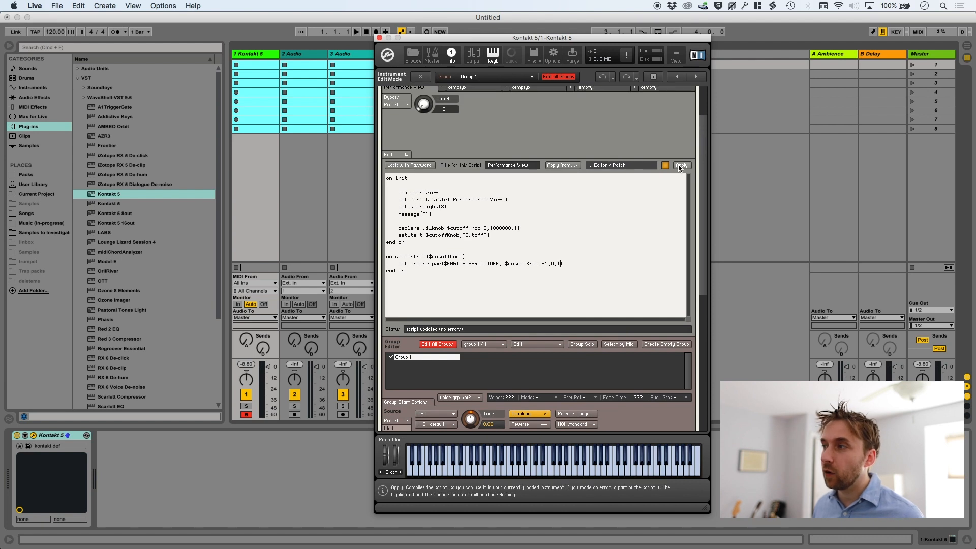
click(680, 164)
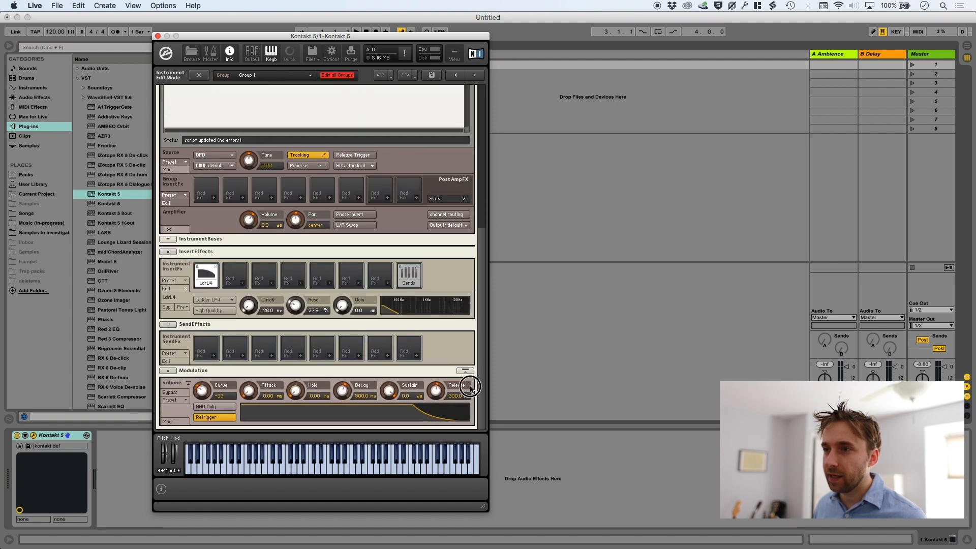
mouse_move(441, 290)
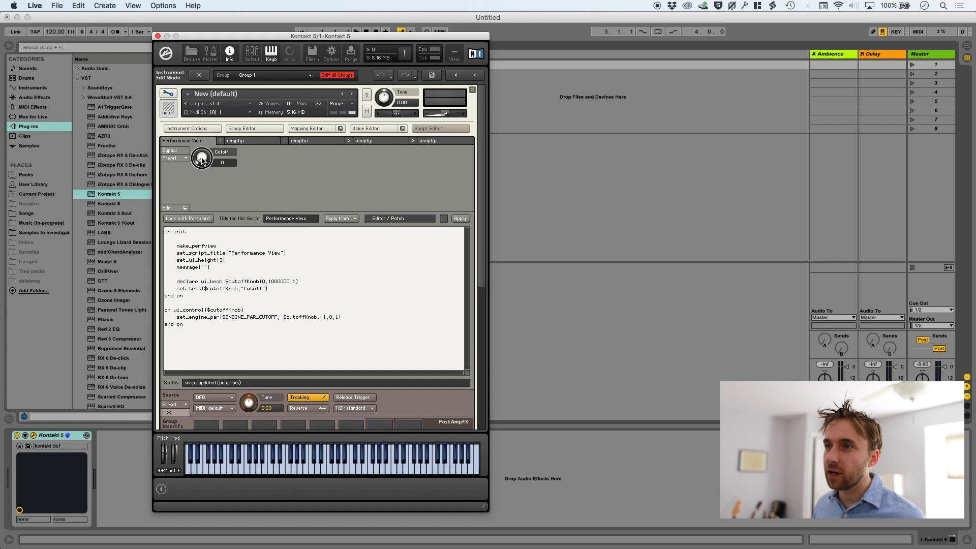
- Sweep the Cutoff knob upward to hear the filter move, then reopen Edit Mode
drag(201, 158, 202, 143)
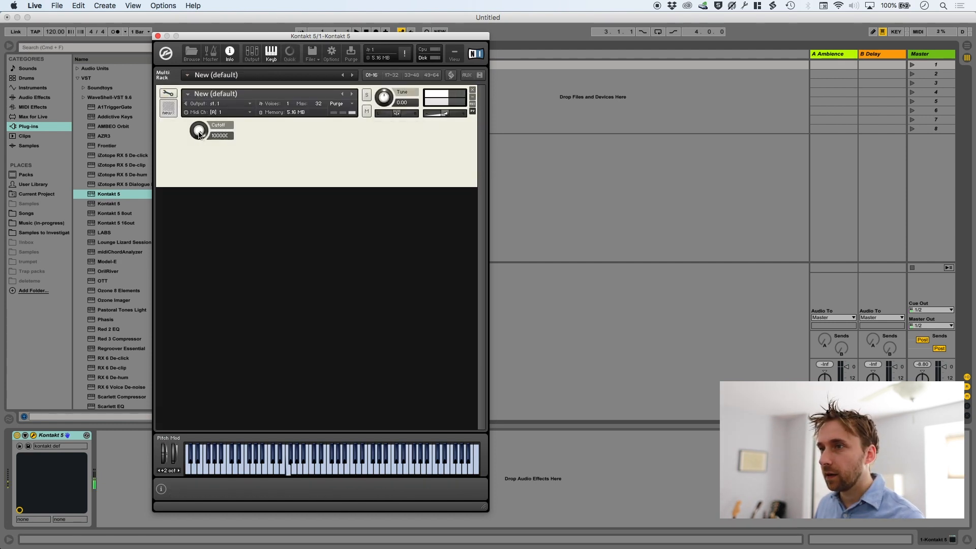
drag(198, 129, 208, 182)
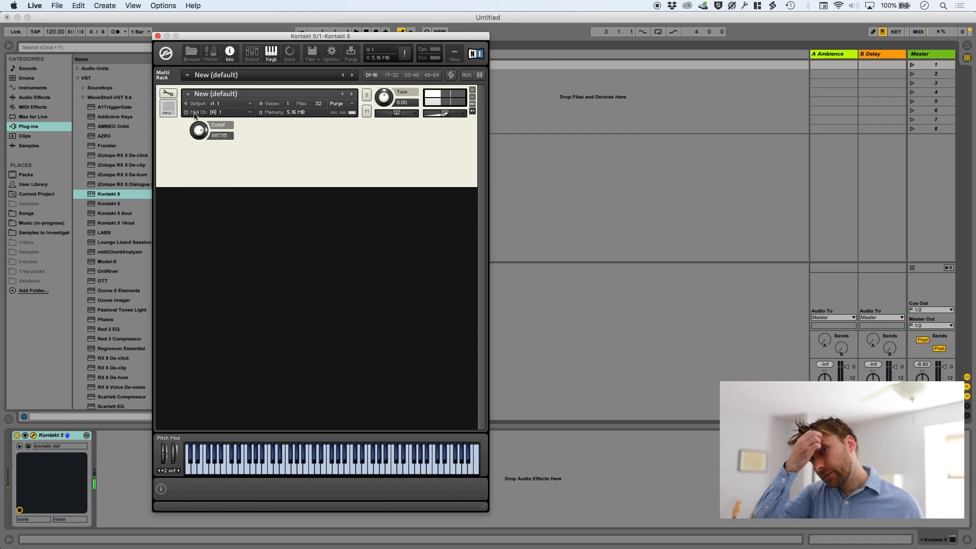
mouse_move(165, 94)
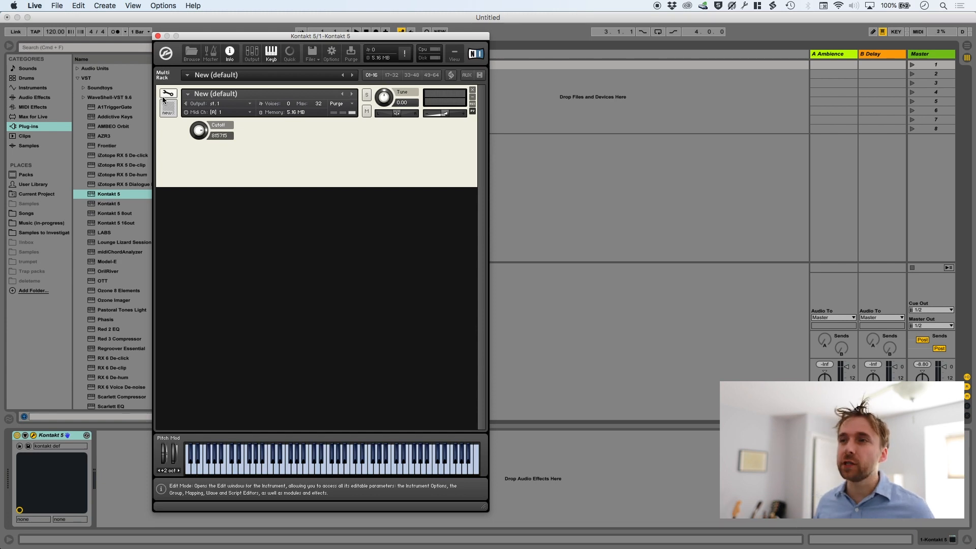
click(167, 93)
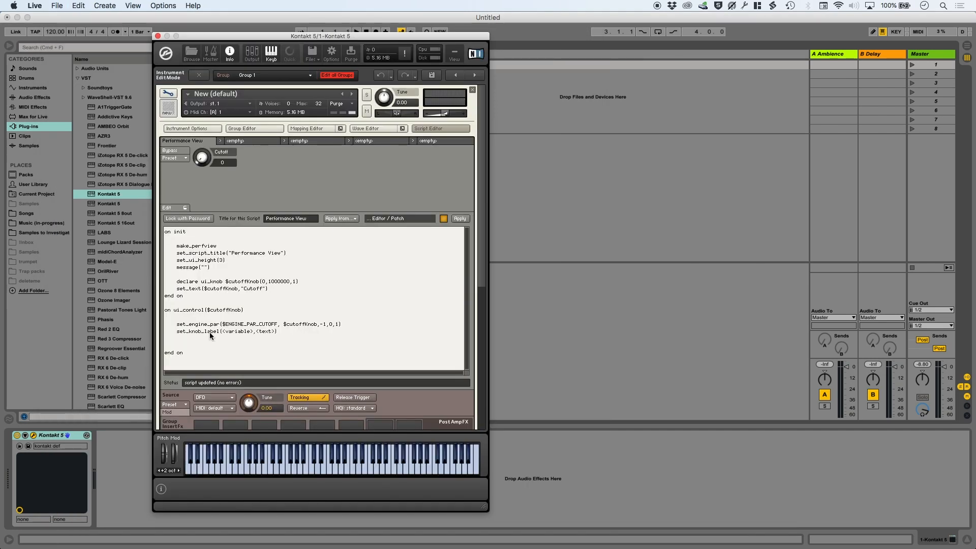
- Add set_knob_label($cutoffKnob,"anything"), apply to see the test label, then delete "anything"
double_click(224, 310)
text($cutoffKnob,"any)
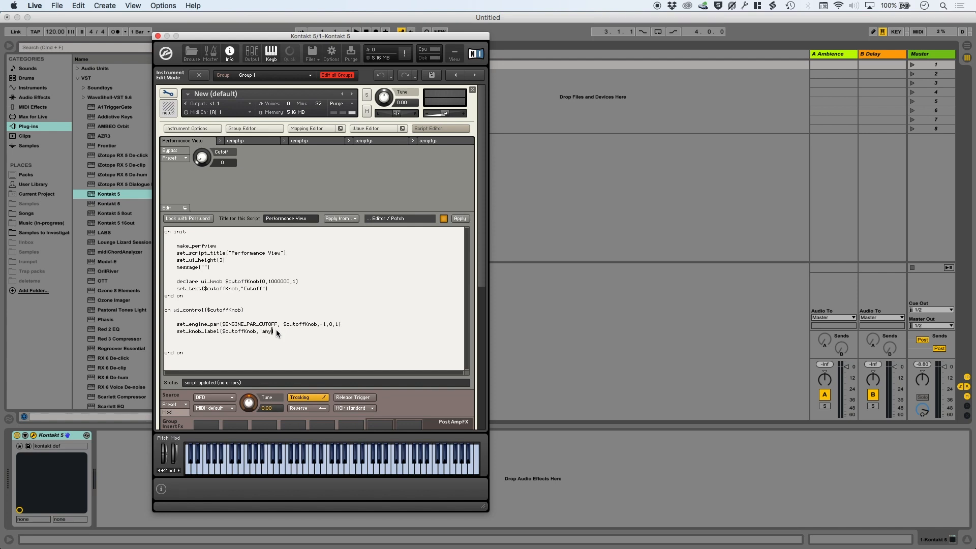
text(thing"))
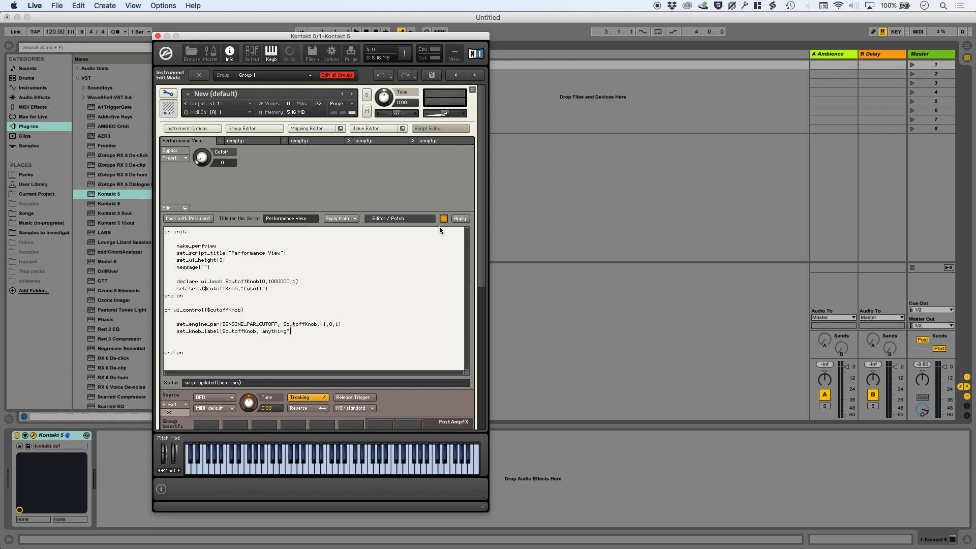
click(459, 219)
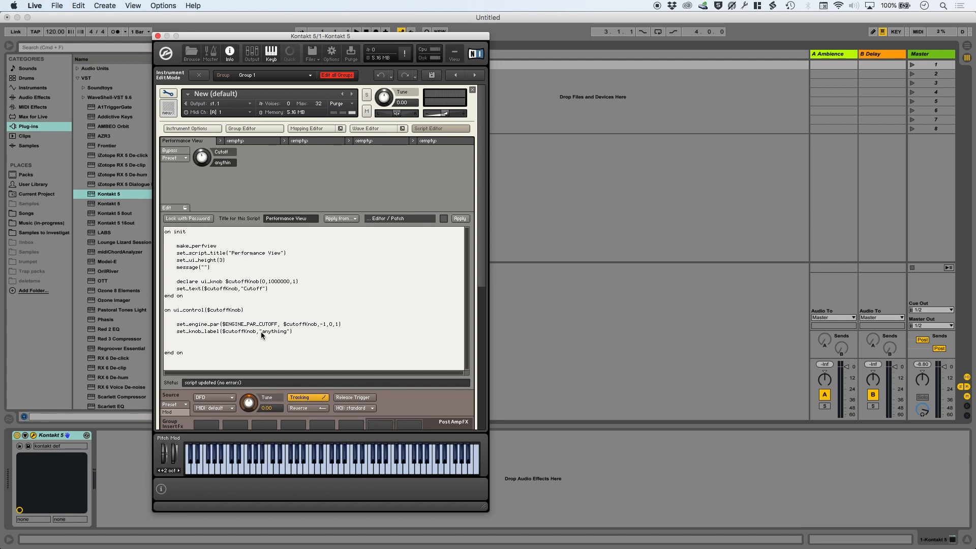
double_click(274, 332)
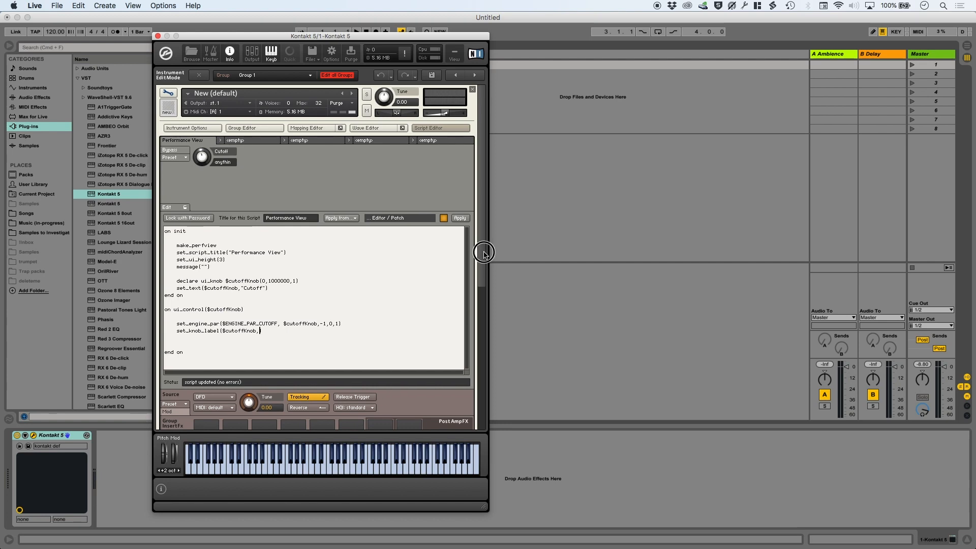
scroll(down, 3)
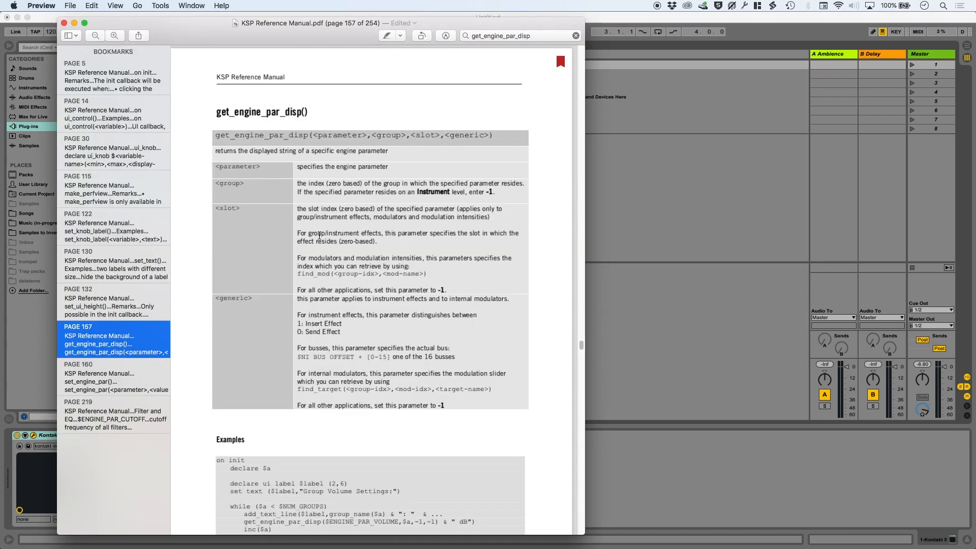
mouse_move(214, 41)
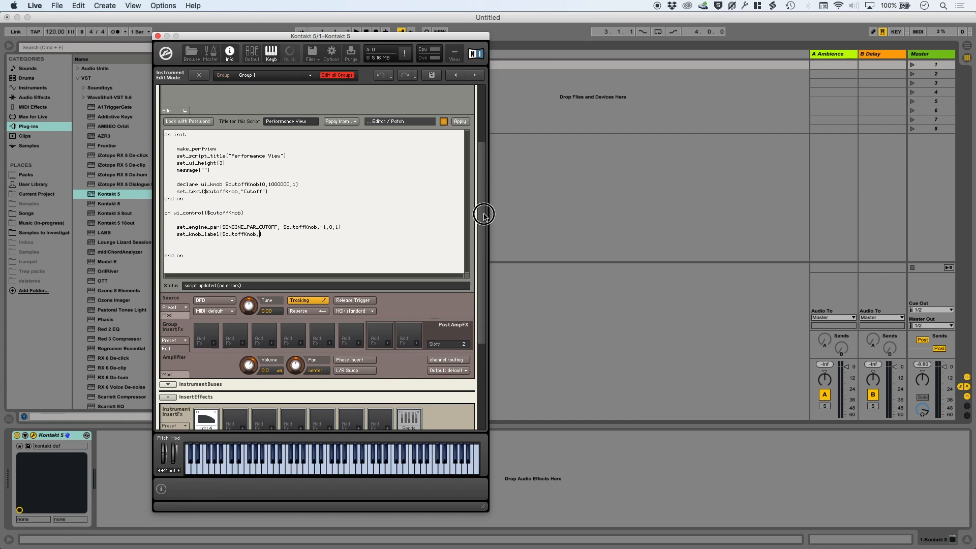
- Label the knob with get_engine_par_disp($ENGINE_PAR_CUTOFF,-1,0,1) and turn it to show 1.2k
text(get_engine_par_disp(<parameter>,<group>,<slot>,<generic>))
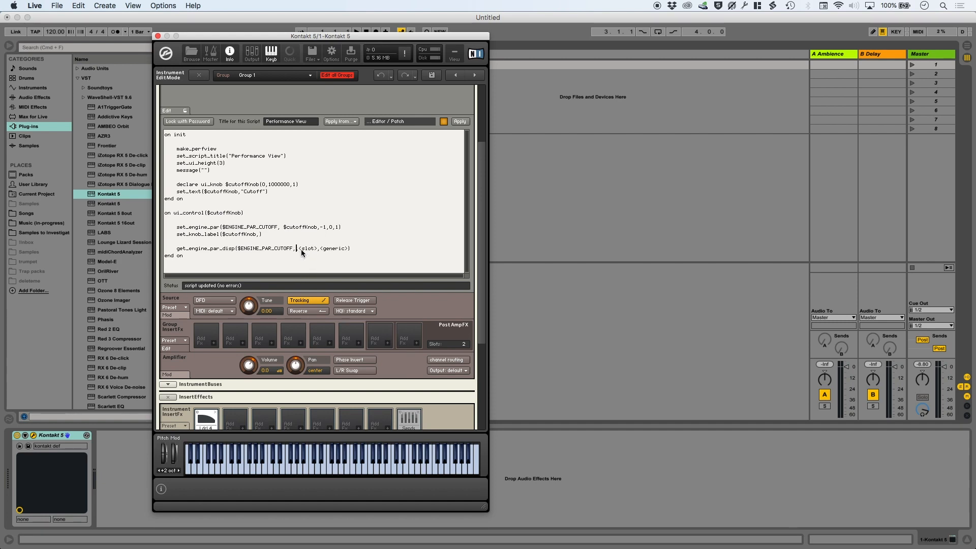
click(314, 249)
text(-1,0)
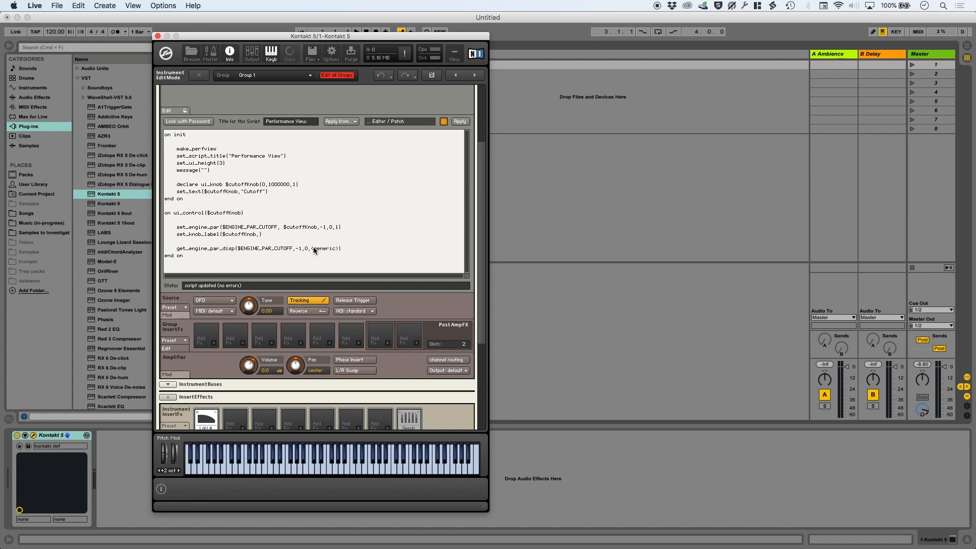
double_click(323, 248)
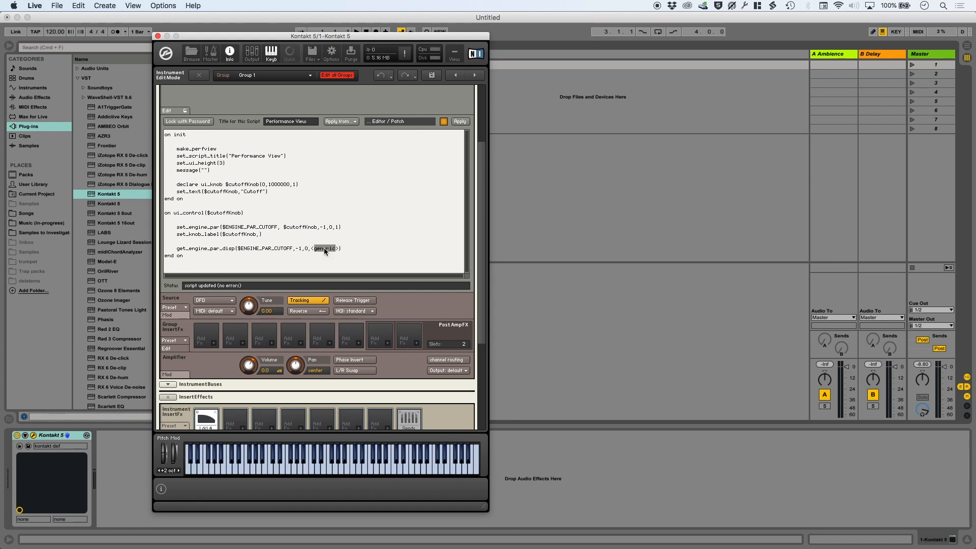
text(1,0,1)
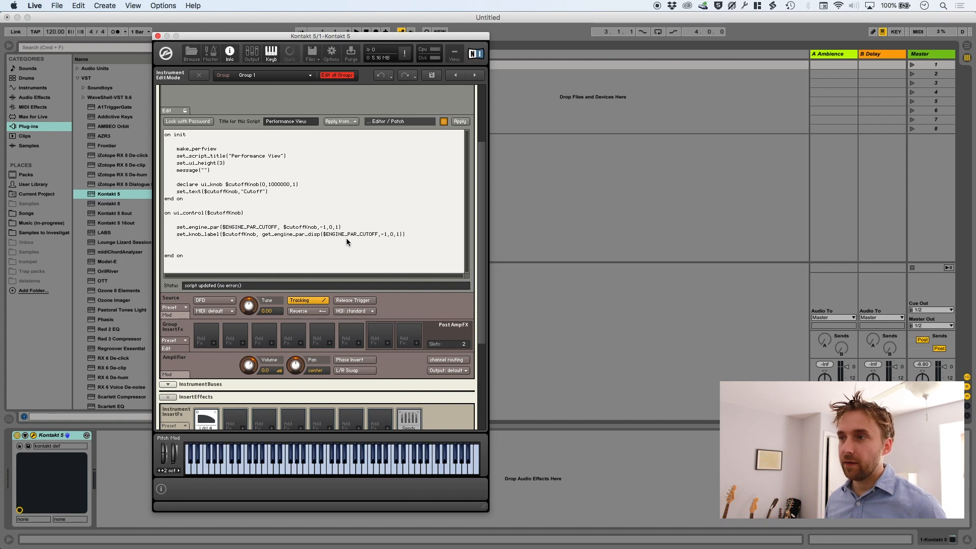
mouse_move(281, 238)
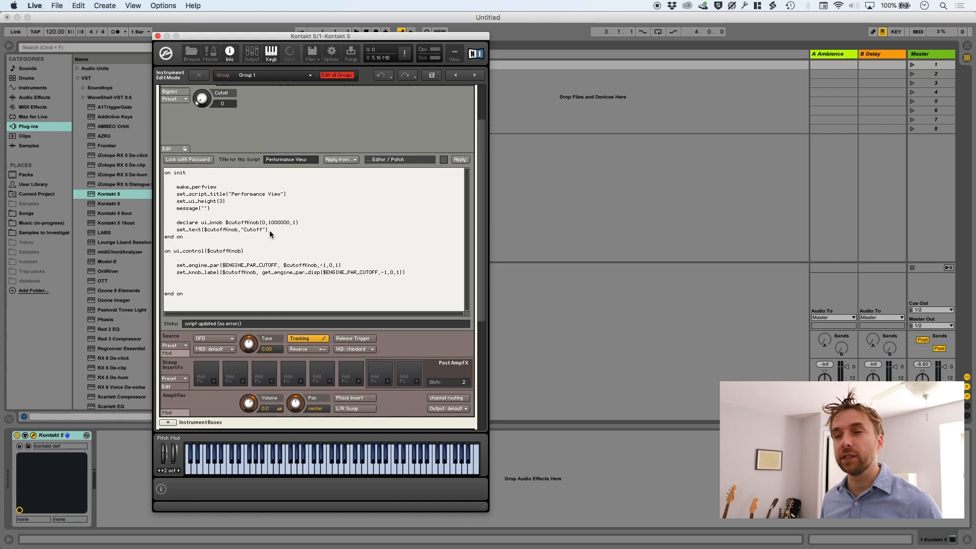
mouse_move(243, 155)
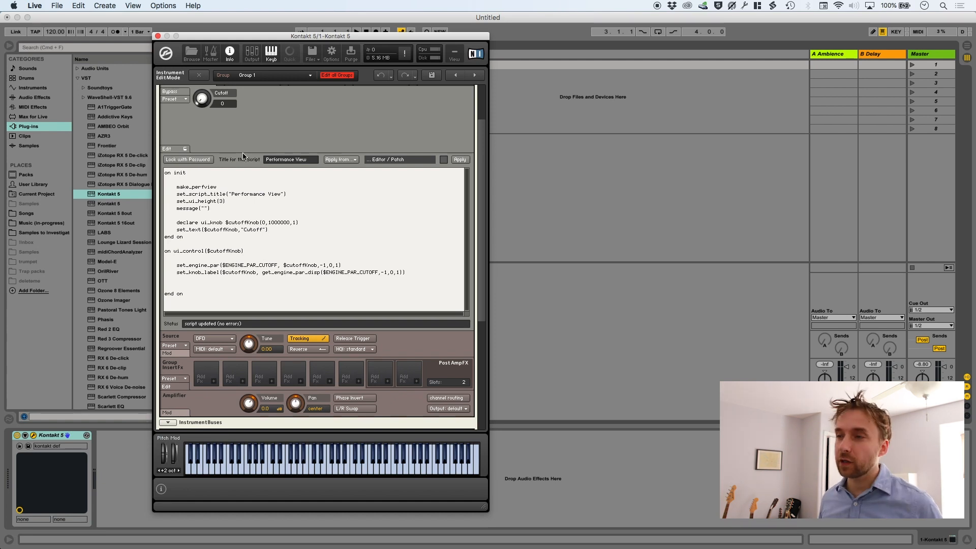
mouse_move(284, 227)
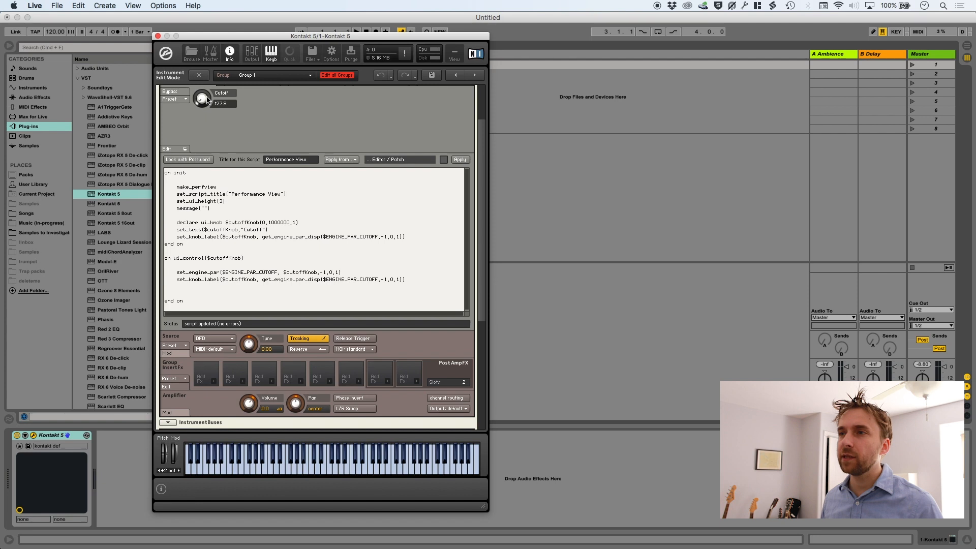
drag(202, 98, 202, 88)
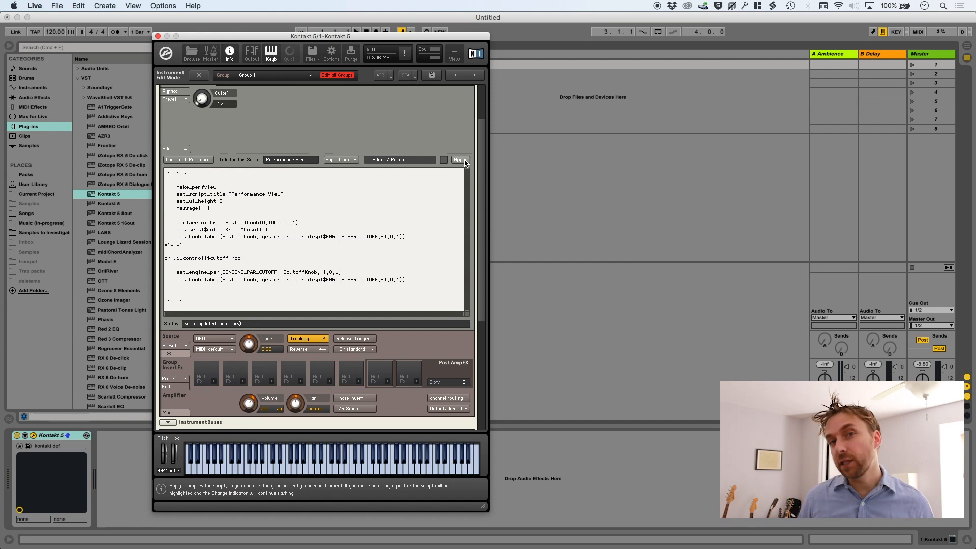
- Add make_persistent($cutoffKnob) to the on init callback and apply the script
click(460, 159)
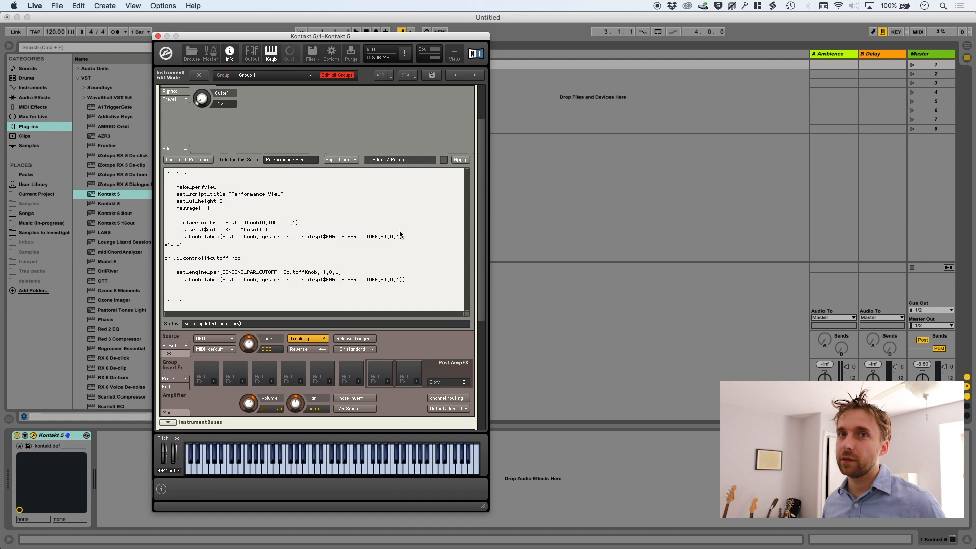
mouse_move(410, 242)
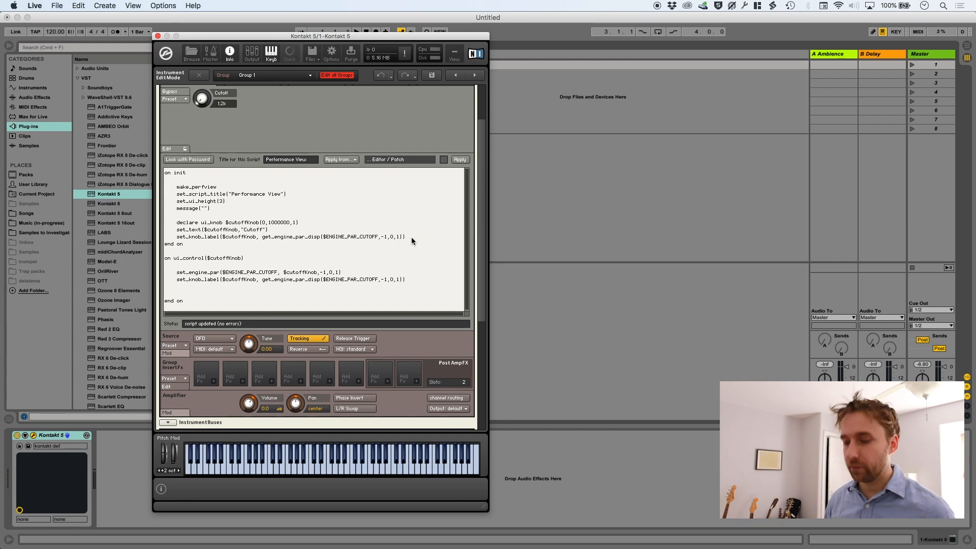
text(make_persistent($cutoffKnob)
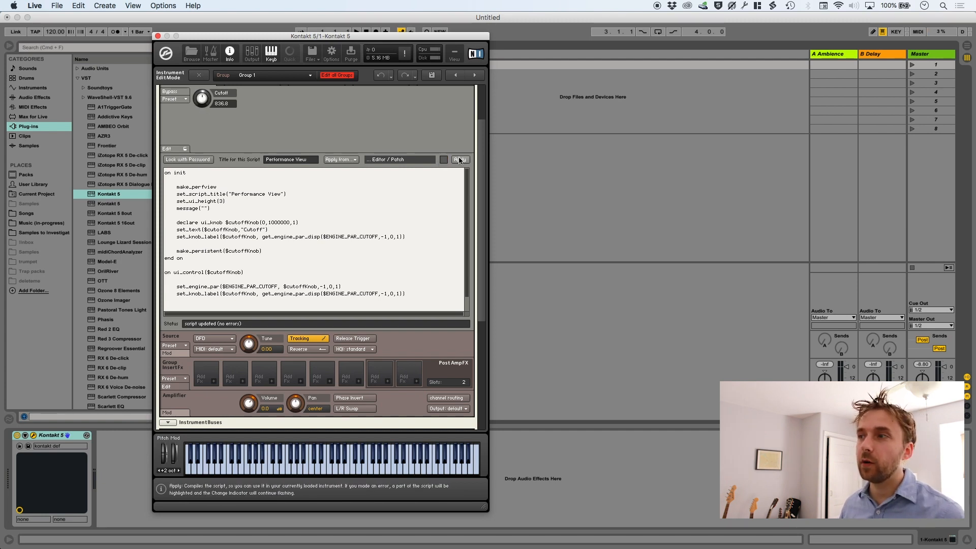
click(459, 160)
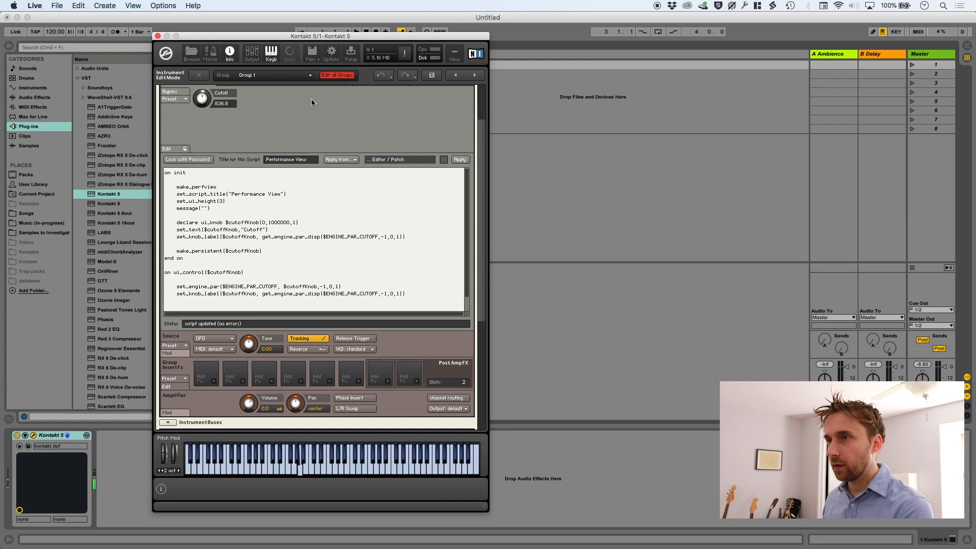
- Turn the Cutoff knob in the performance view to test that its value holds
drag(201, 100, 206, 118)
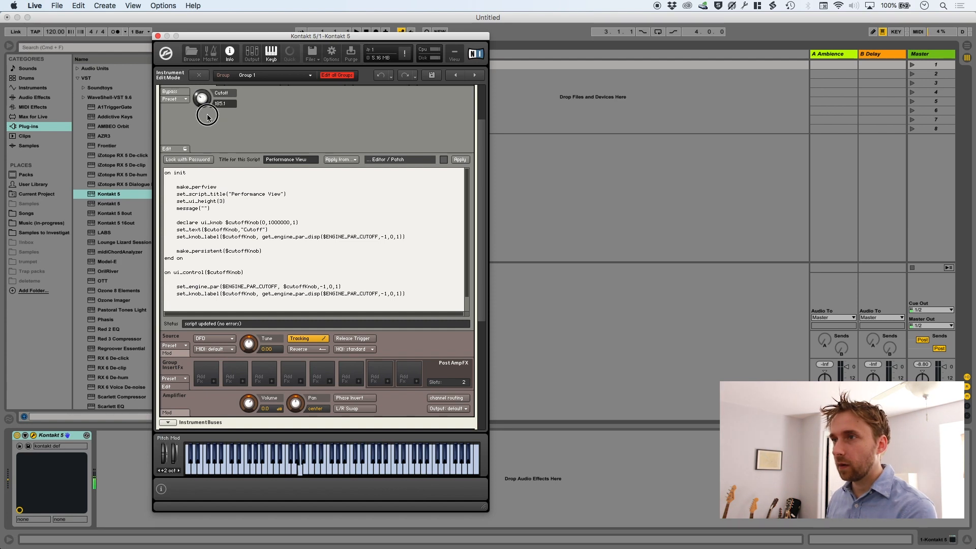
drag(208, 117, 226, 124)
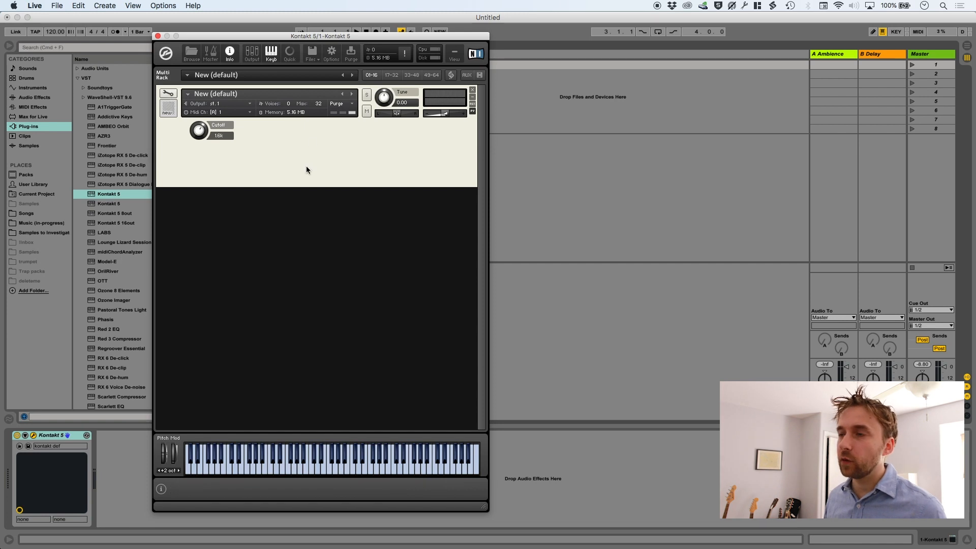
mouse_move(259, 141)
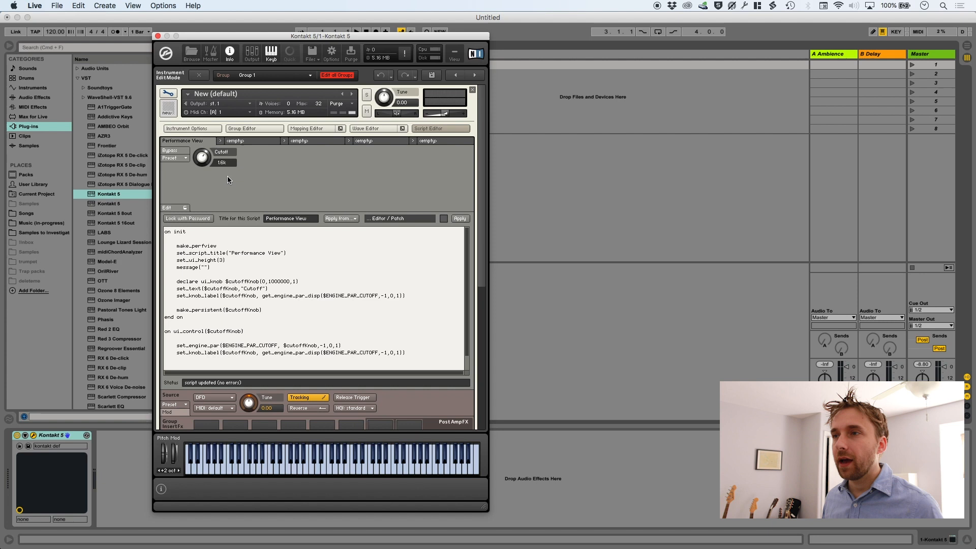
- Set background.png, the Korg Volca Keys image, as the instrument wallpaper in Instrument Options
click(191, 129)
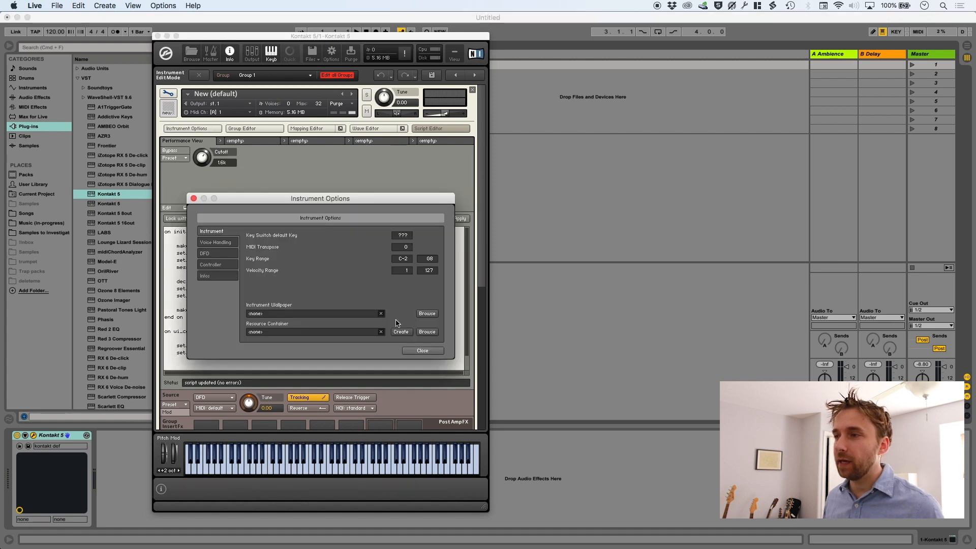
click(426, 314)
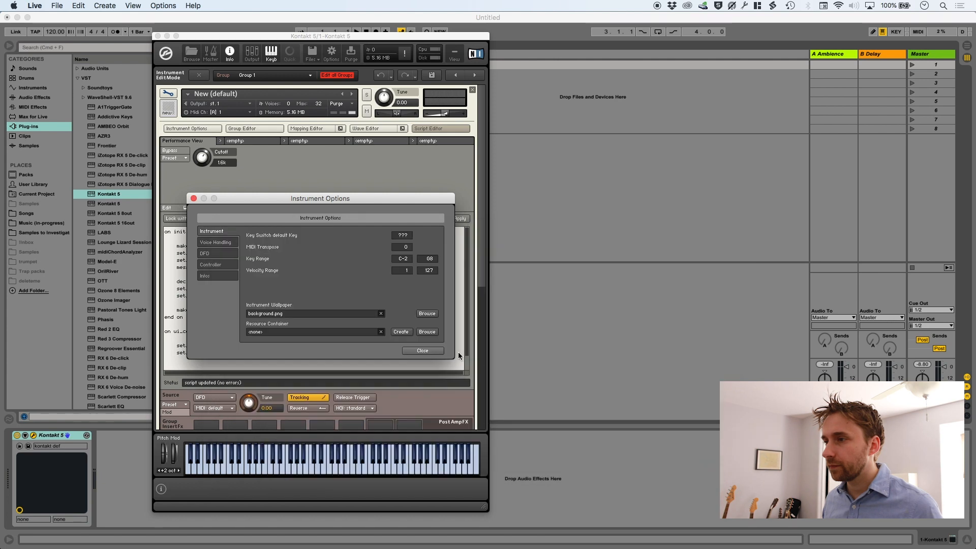
click(421, 351)
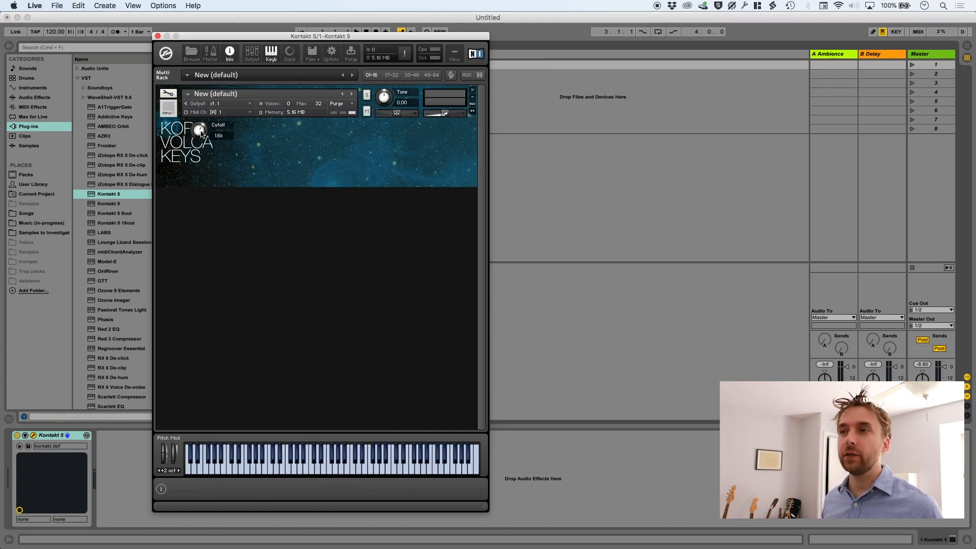
mouse_move(429, 168)
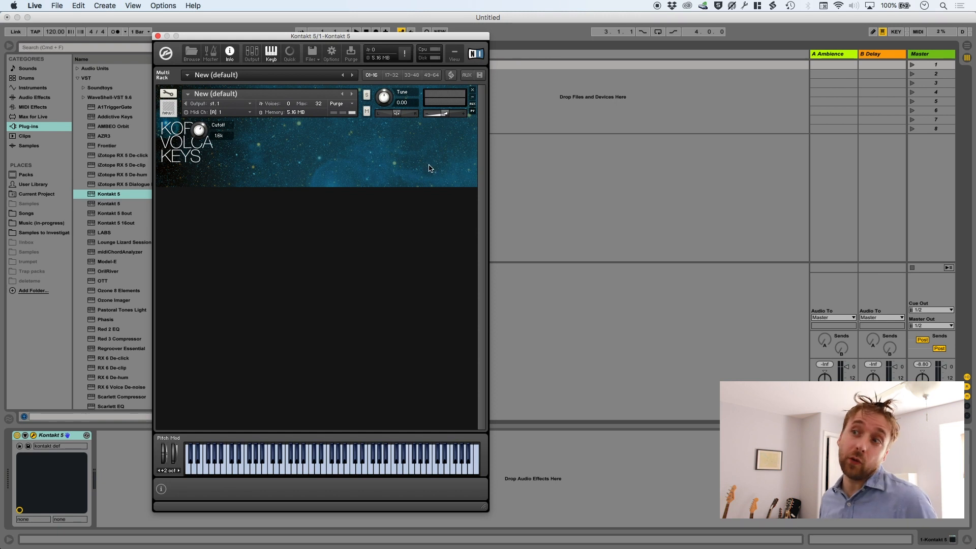
mouse_move(228, 137)
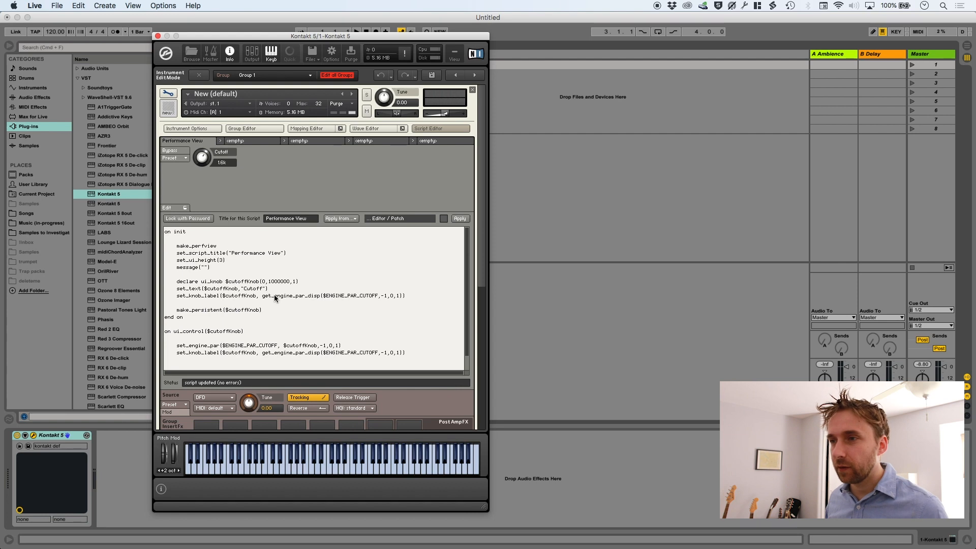
mouse_move(309, 284)
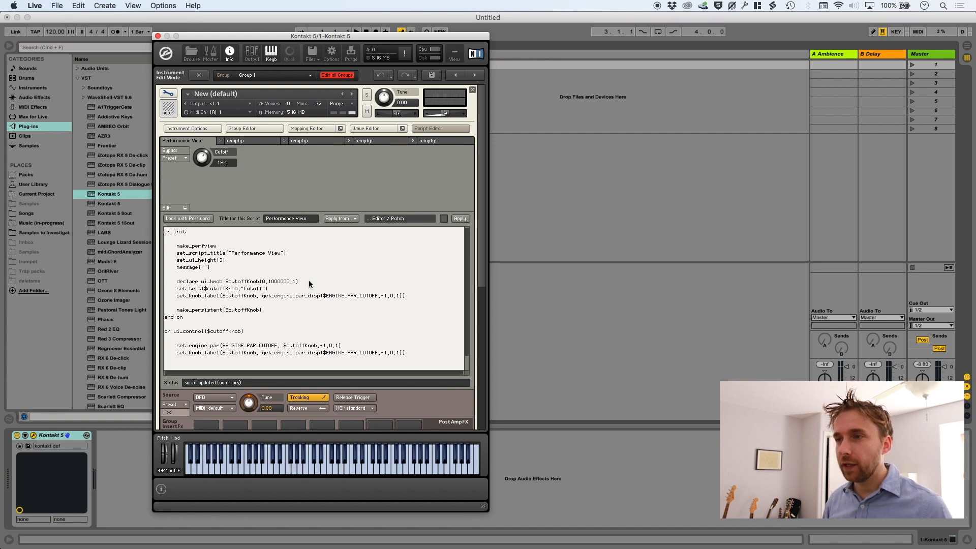
- Add move_control($cutoffKnob, 3, 1) to on init and apply to reposition the knob
text(move_control($cutoffKnob,)
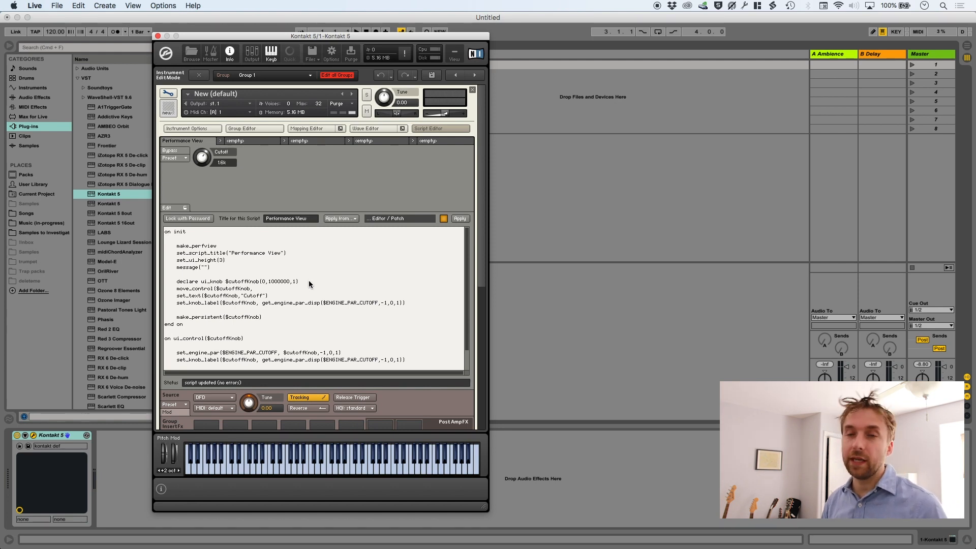
click(255, 288)
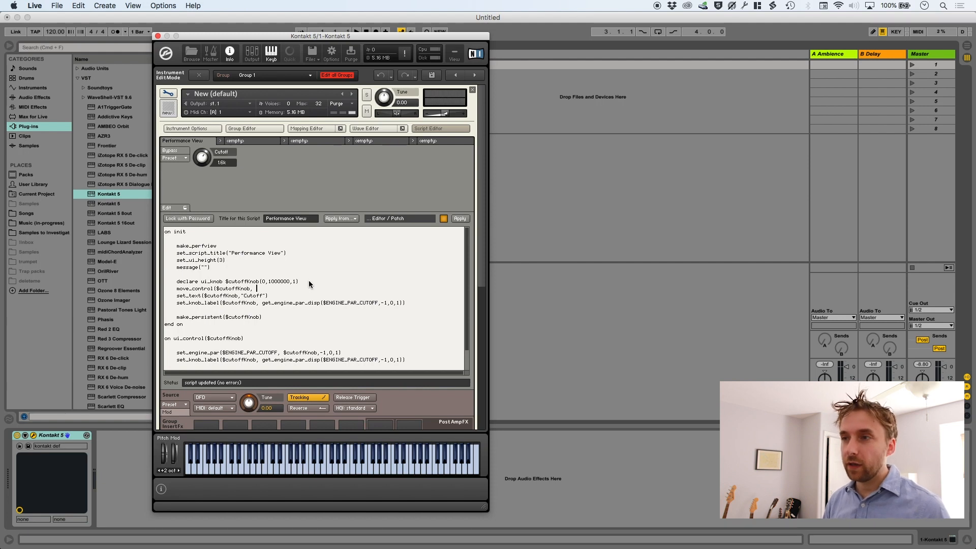
text(3, 1))
click(201, 261)
text(2)
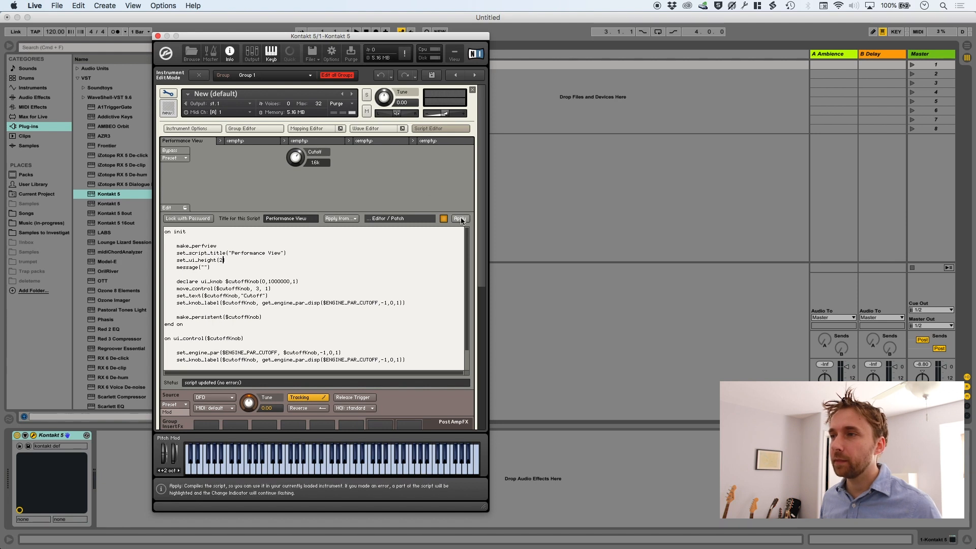
click(460, 219)
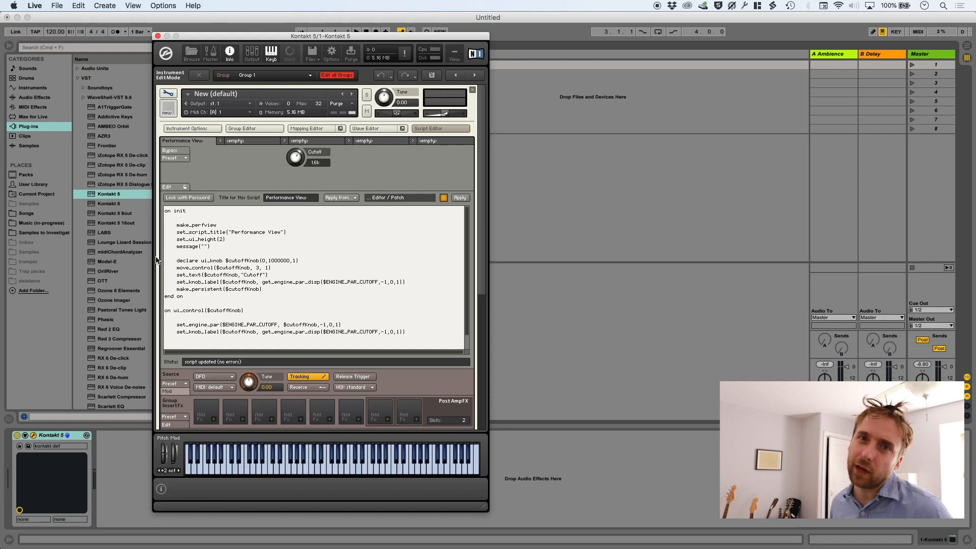
mouse_move(346, 293)
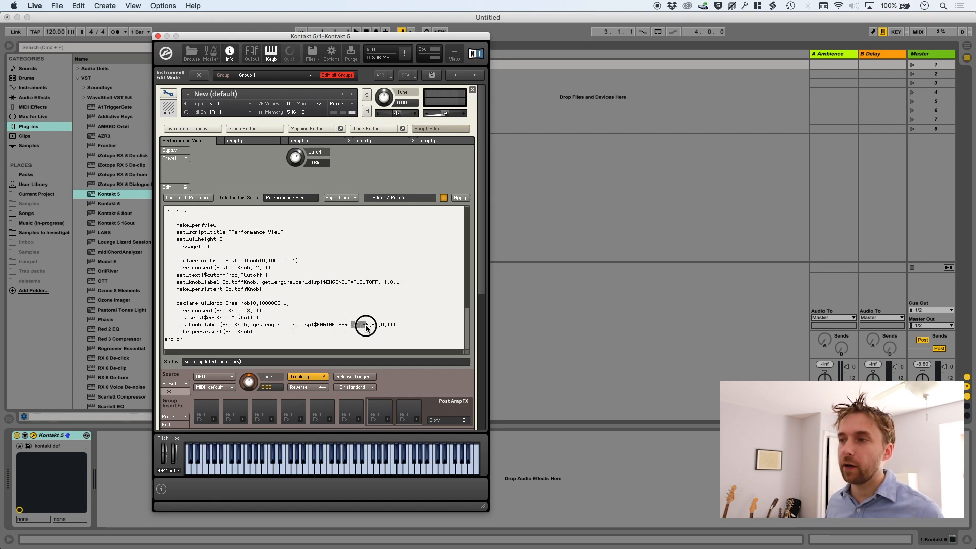
- Change the $resKnob label parameter from ENGINE_PAR_CUTOFF to ENGINE_PAR_RESONANCE
double_click(360, 324)
text(RESONANCE)
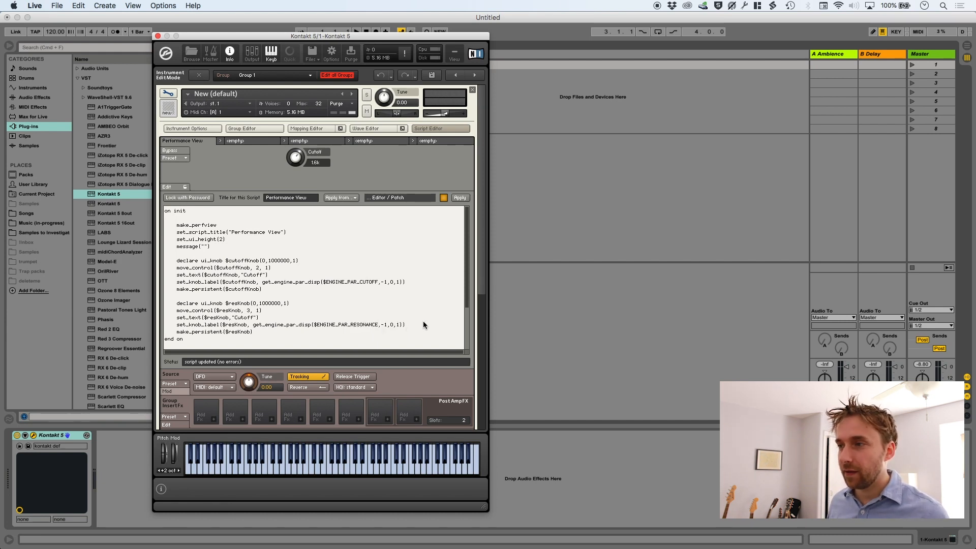
scroll(down, 3)
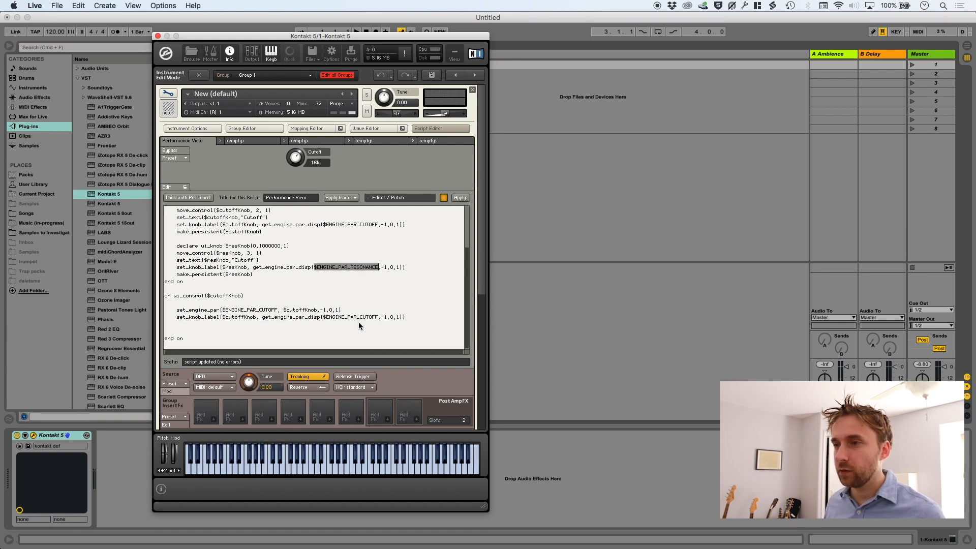
scroll(up, 3)
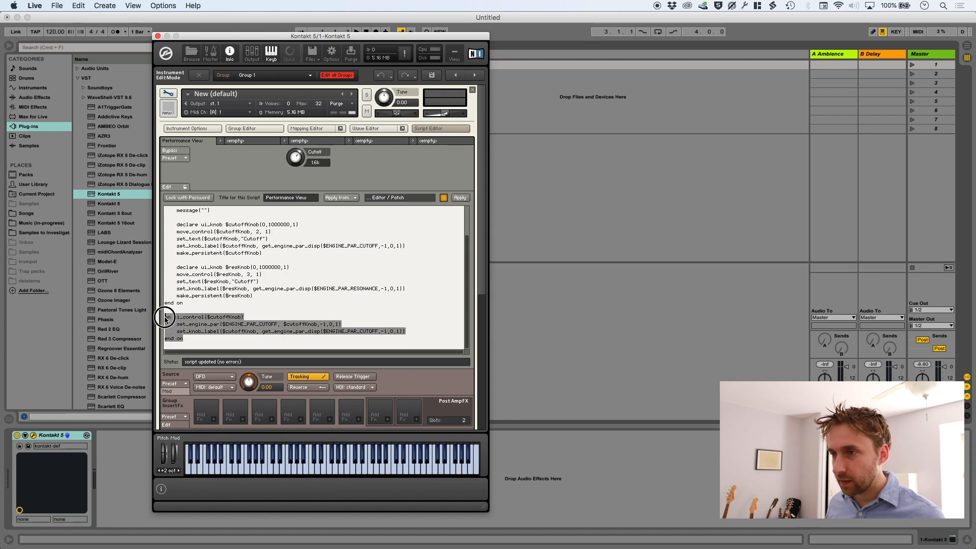
- Point the $resKnob ui_control callback at ENGINE_PAR_RESONANCE and apply the script
scroll(down, 3)
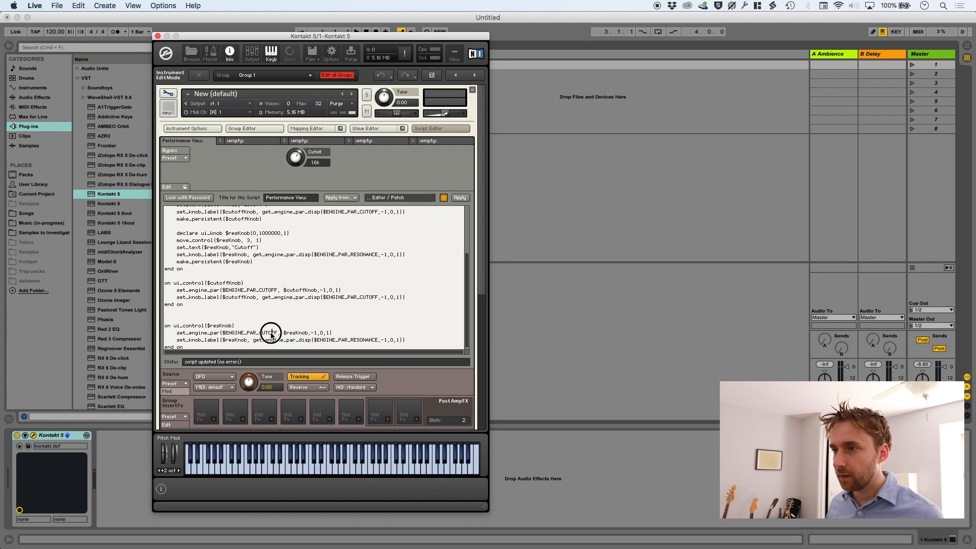
click(459, 197)
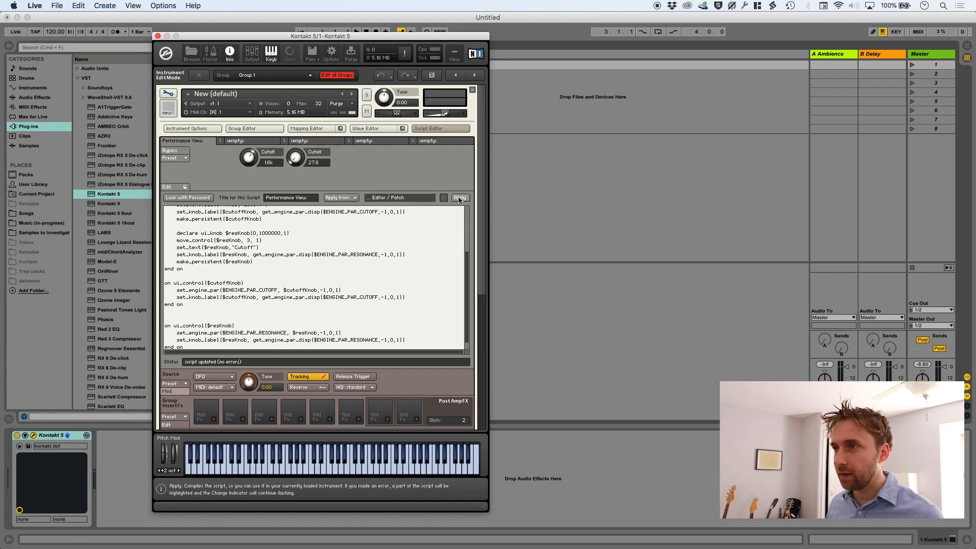
click(460, 198)
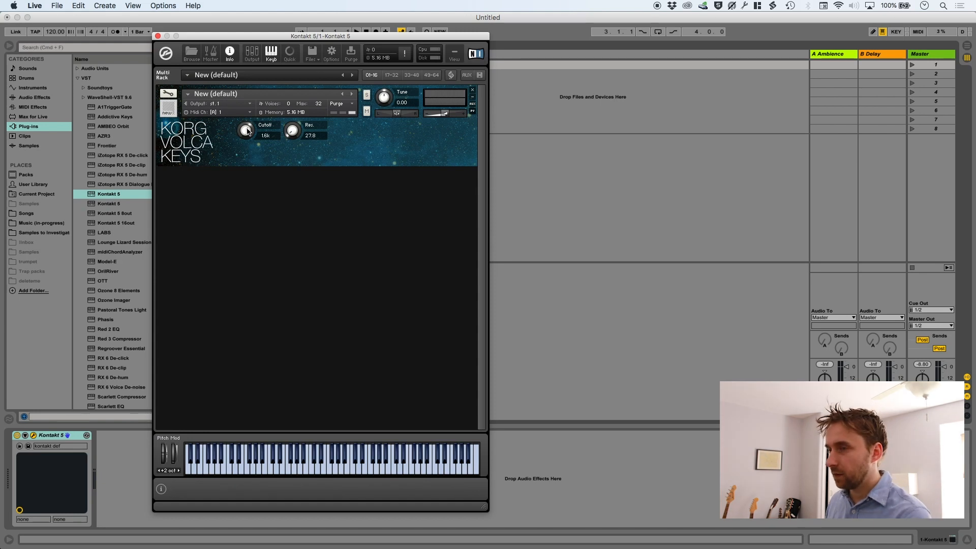
- Turn the Res. knob over the Korg Volca Keys background to test it reads 74.1
drag(293, 131, 295, 120)
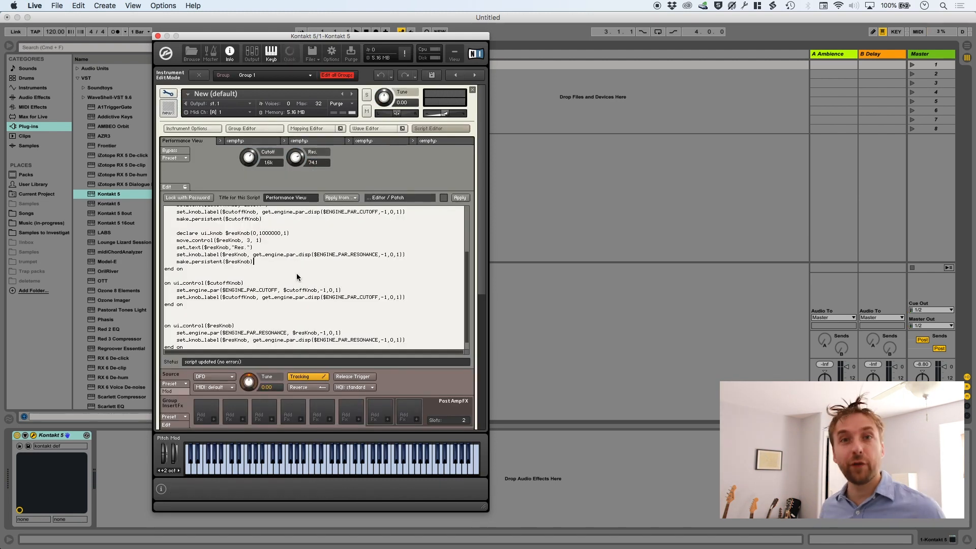
mouse_move(168, 93)
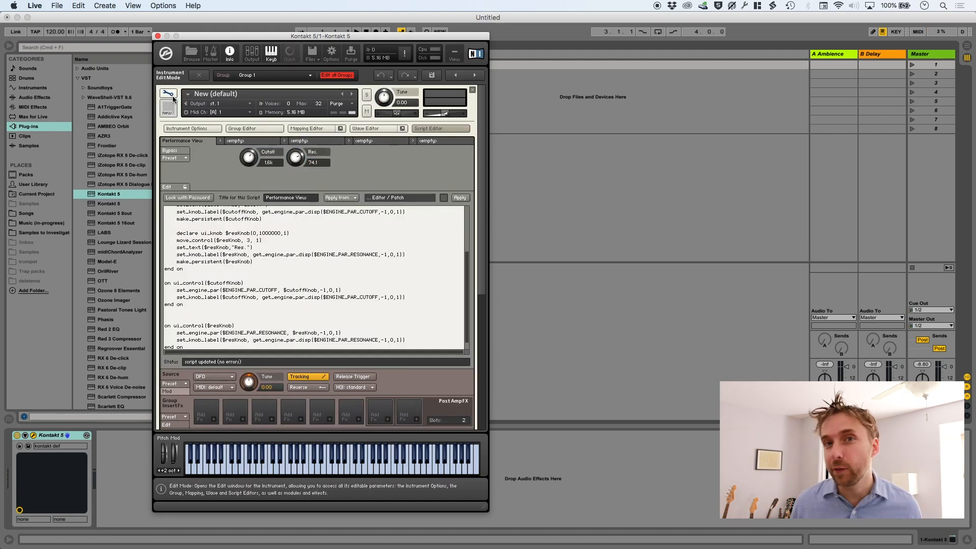